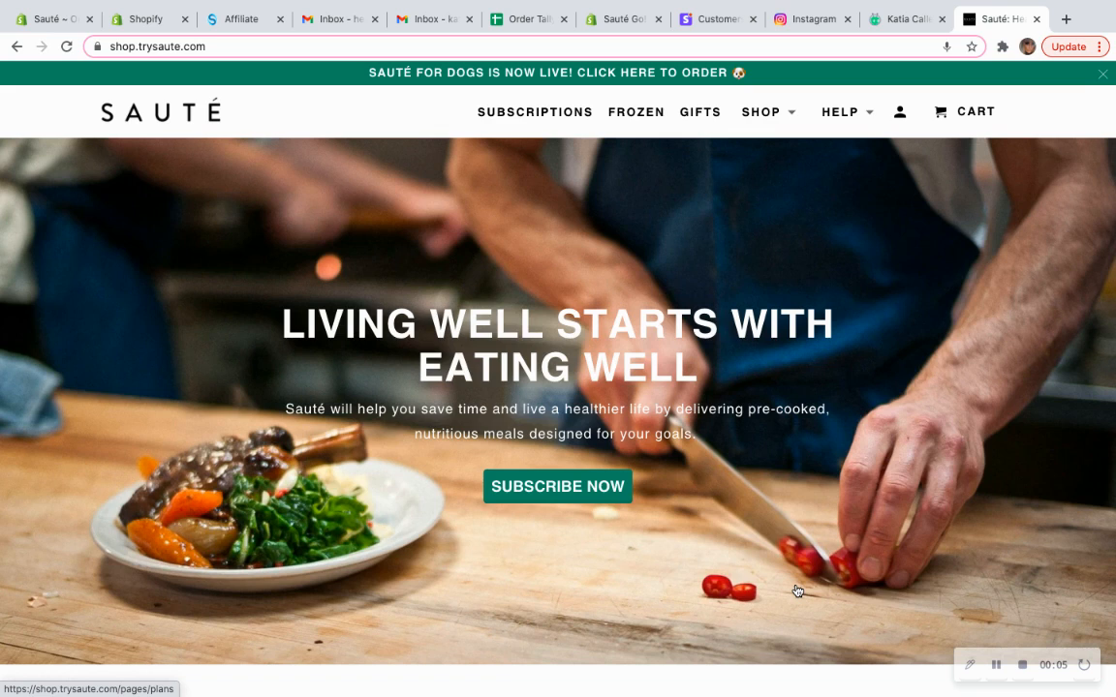
mouse_move(929, 279)
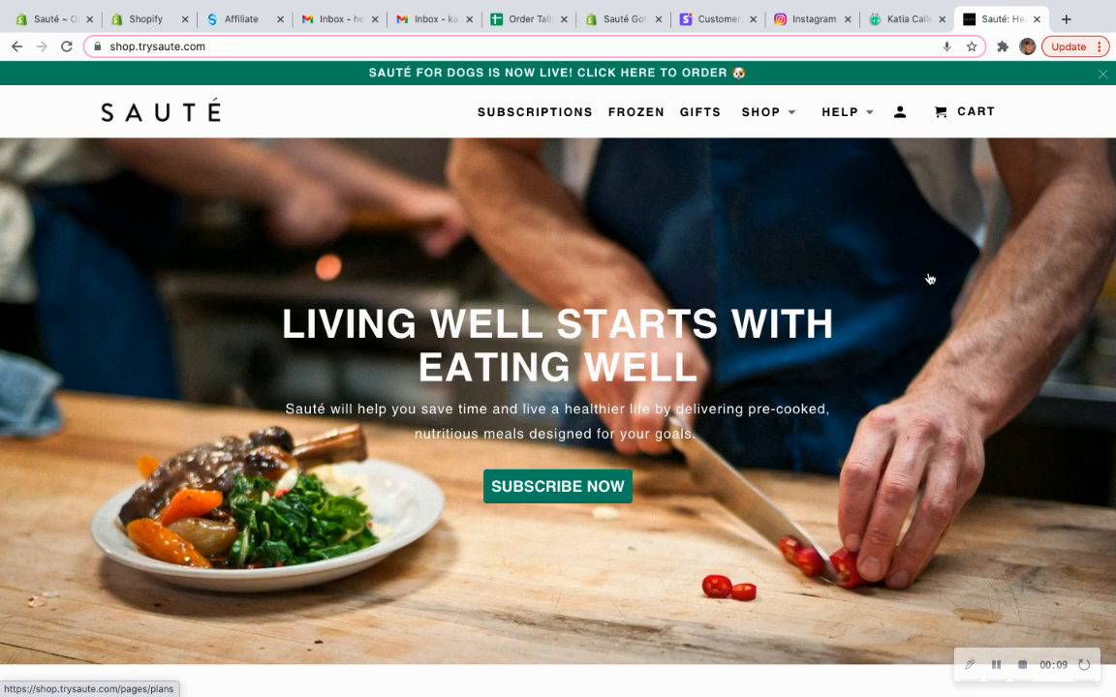
Sign in to the Sauté customer account with the account email and password
left_click(899, 111)
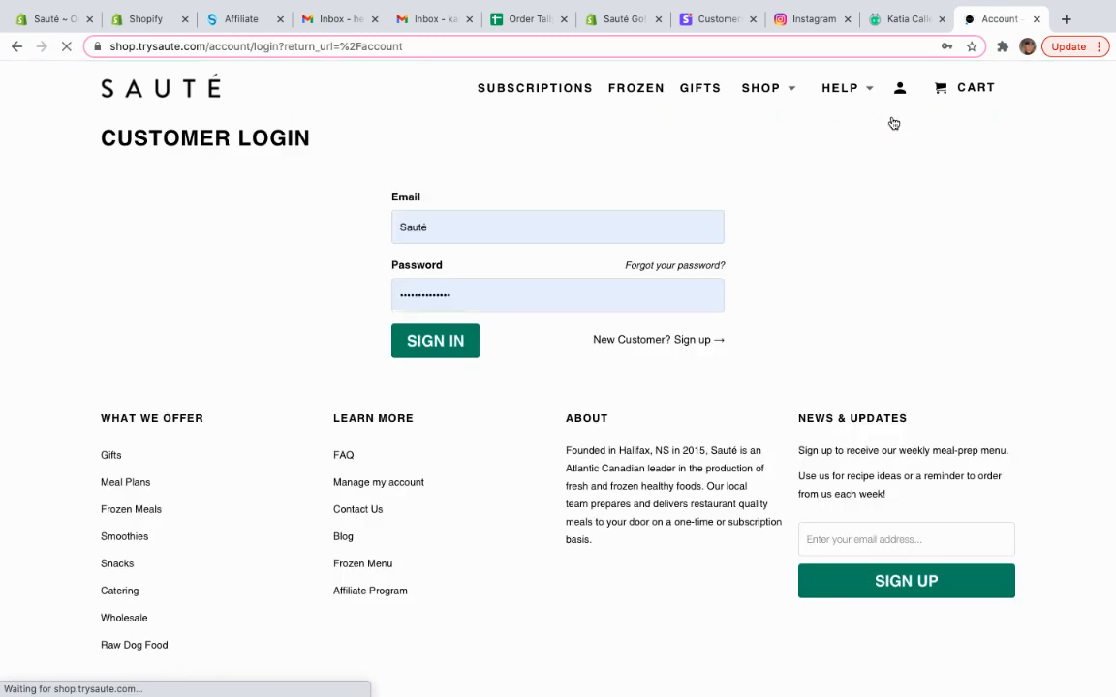
left_click(558, 227)
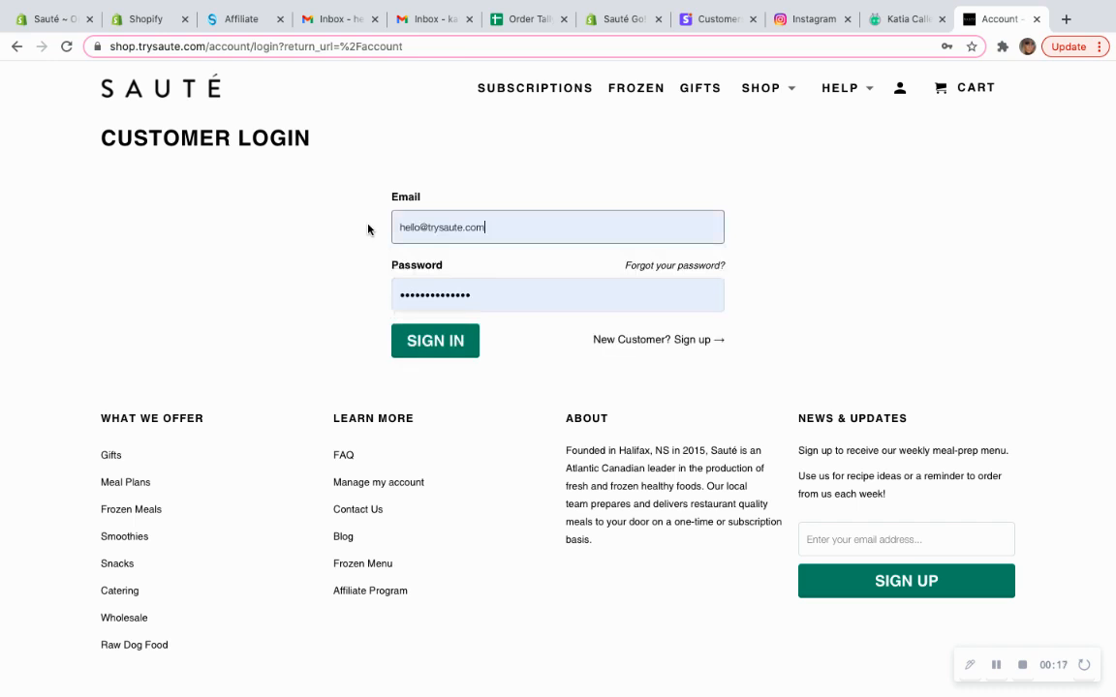
left_click(434, 341)
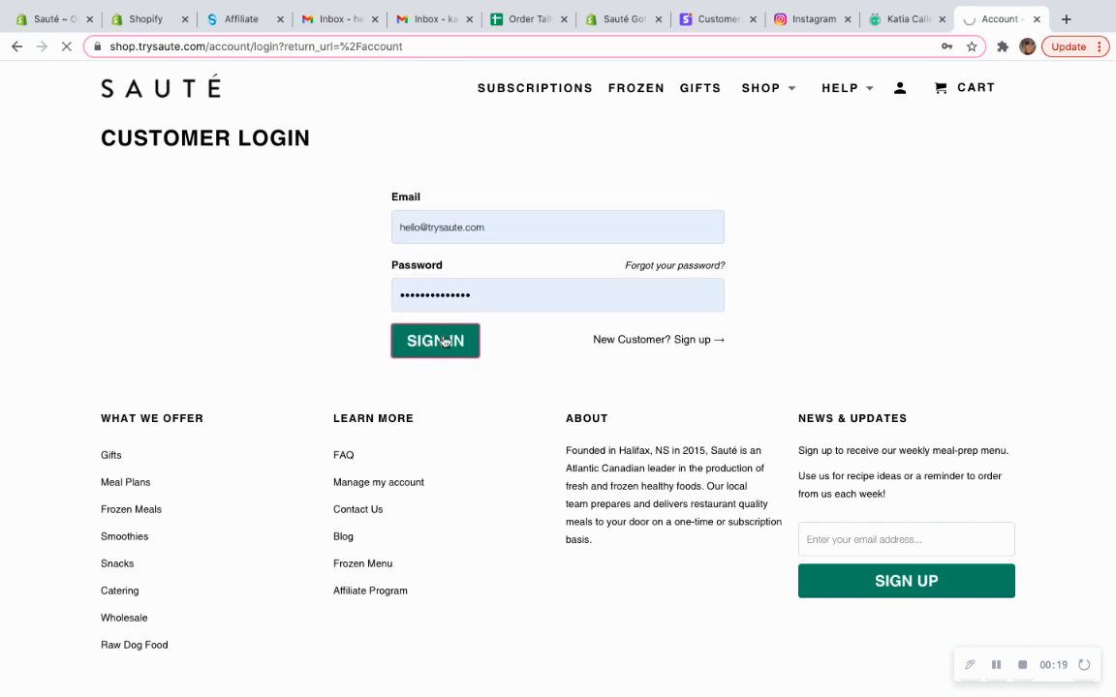
Go to Manage Subscription and begin editing the March 15, 2021 order's meal selections
left_click(434, 341)
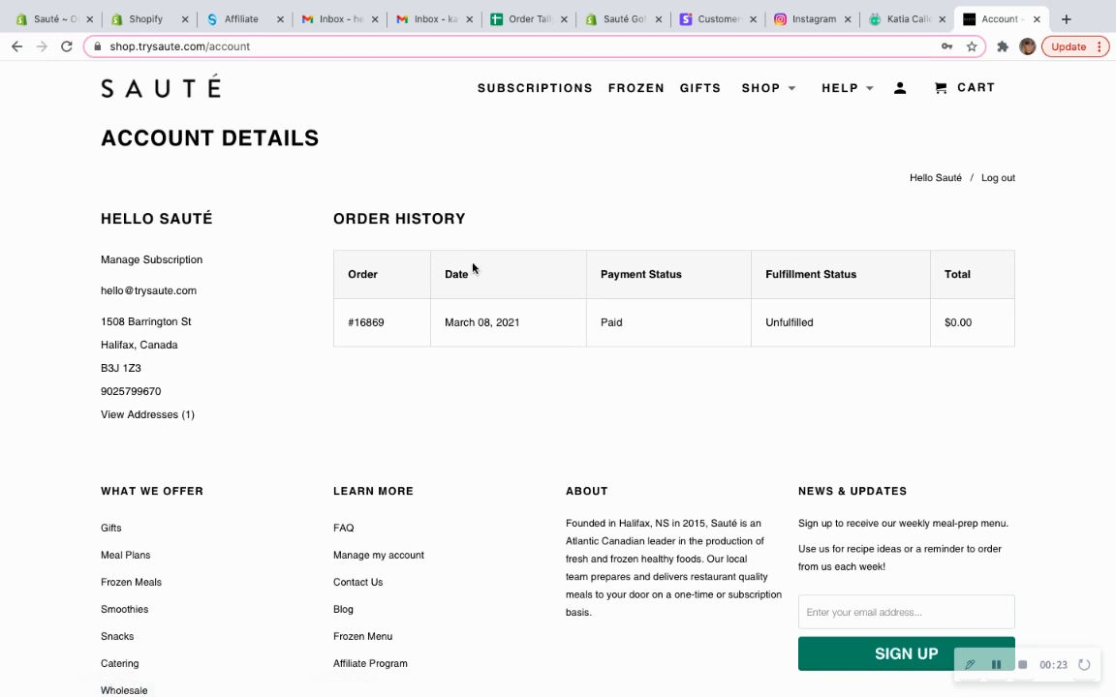
mouse_move(197, 267)
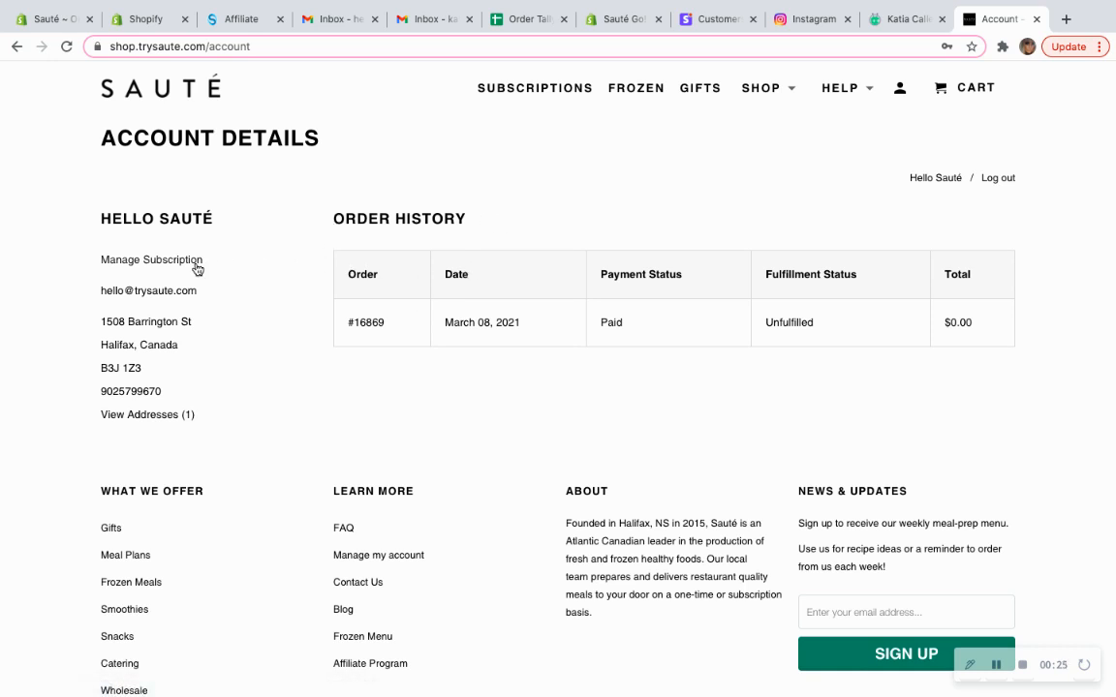
left_click(151, 260)
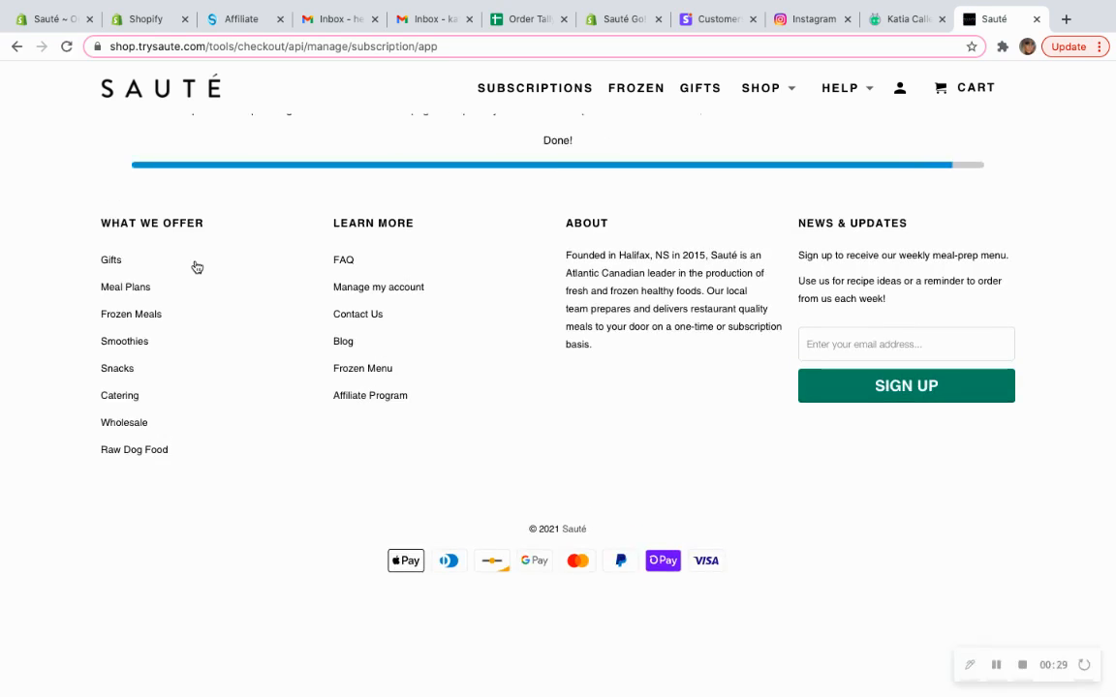
scroll("up", 3)
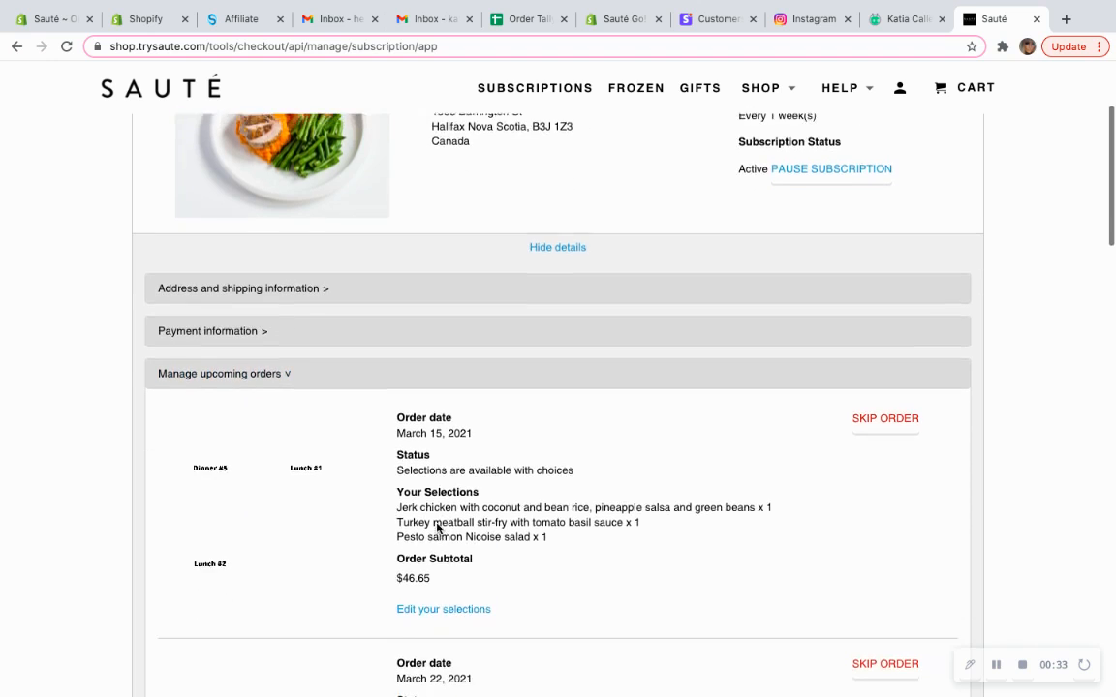
left_click(441, 608)
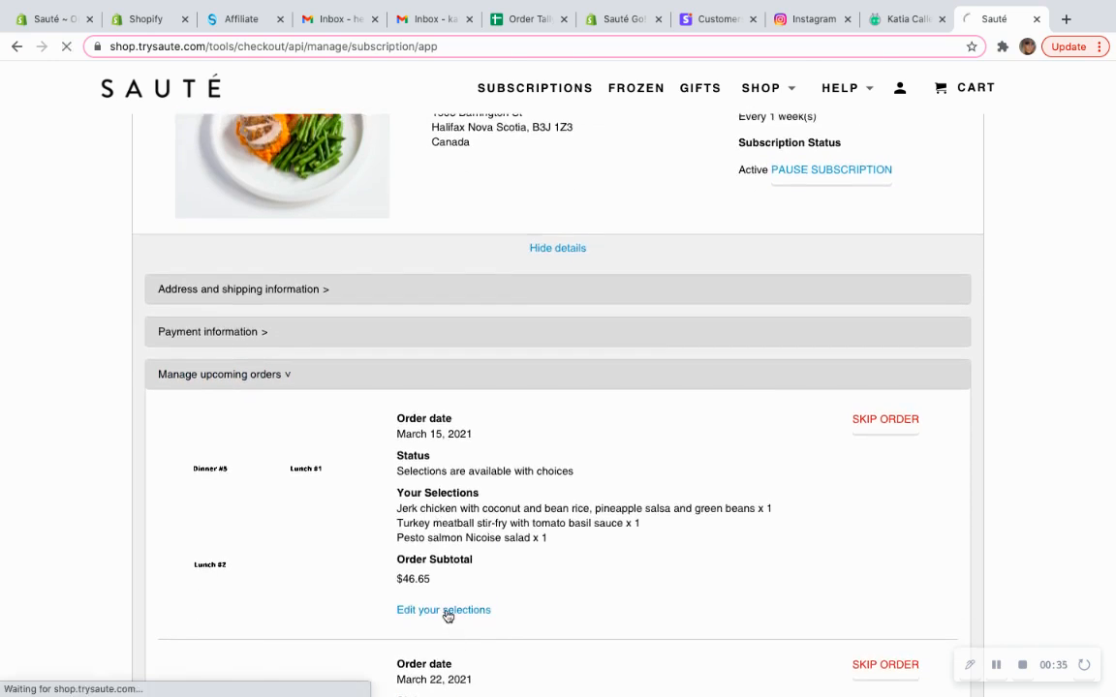
Remove the turkey meatball stir-fry, jerk chicken dinner and pesto salmon Nicoise salad from the order
left_click(441, 608)
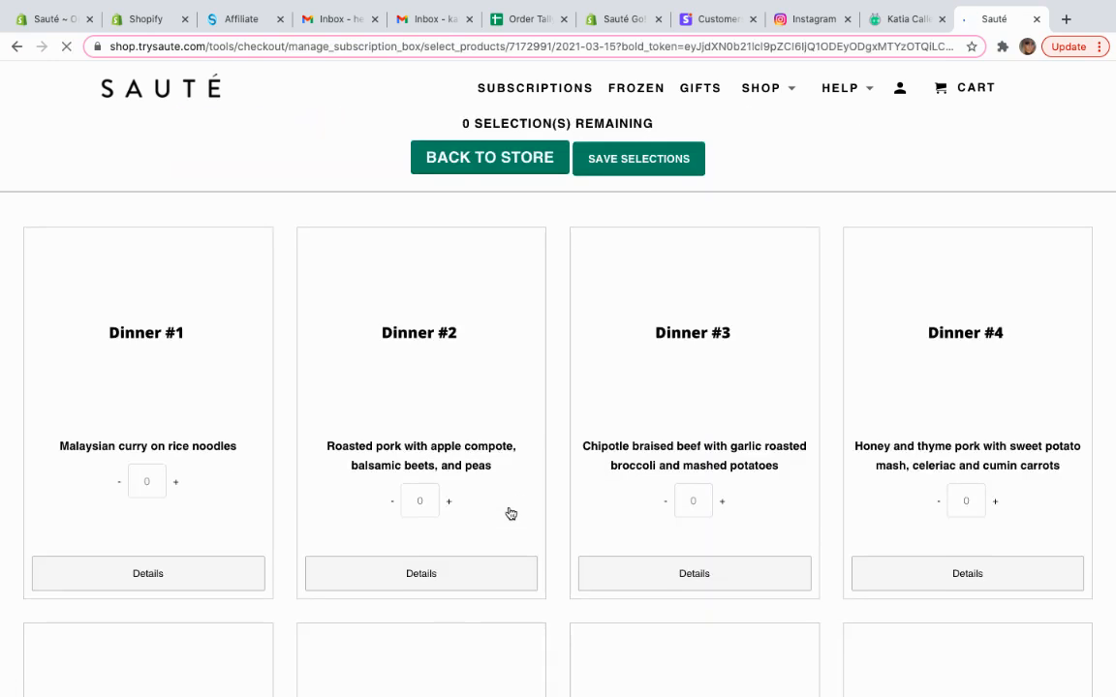
scroll("down", 3)
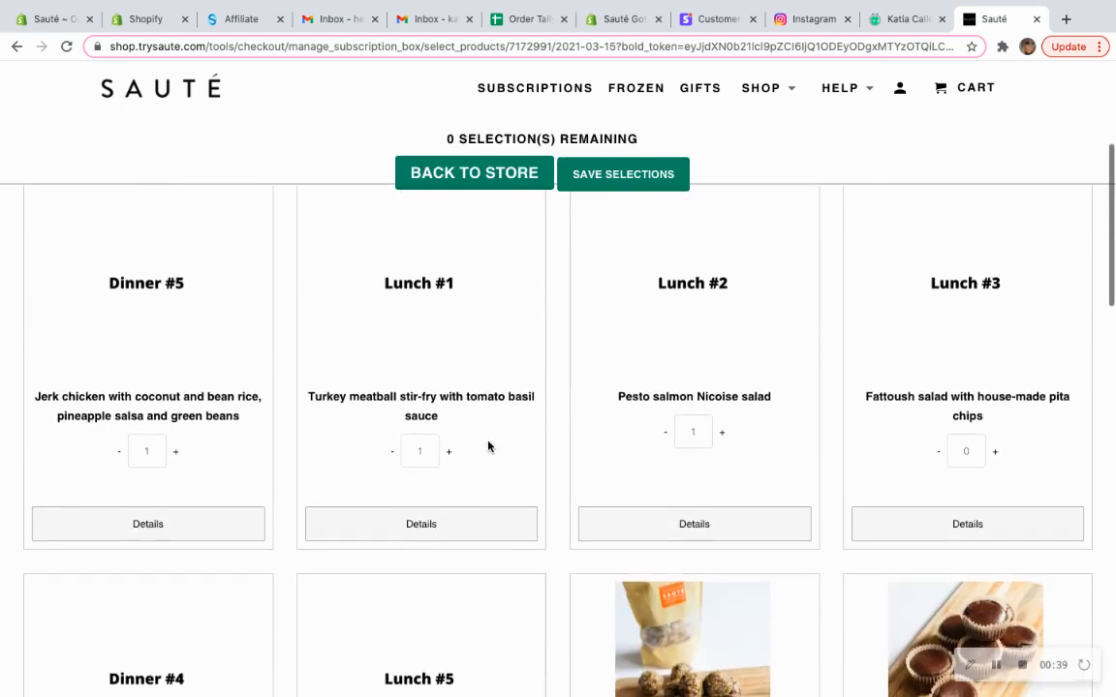
left_click(392, 453)
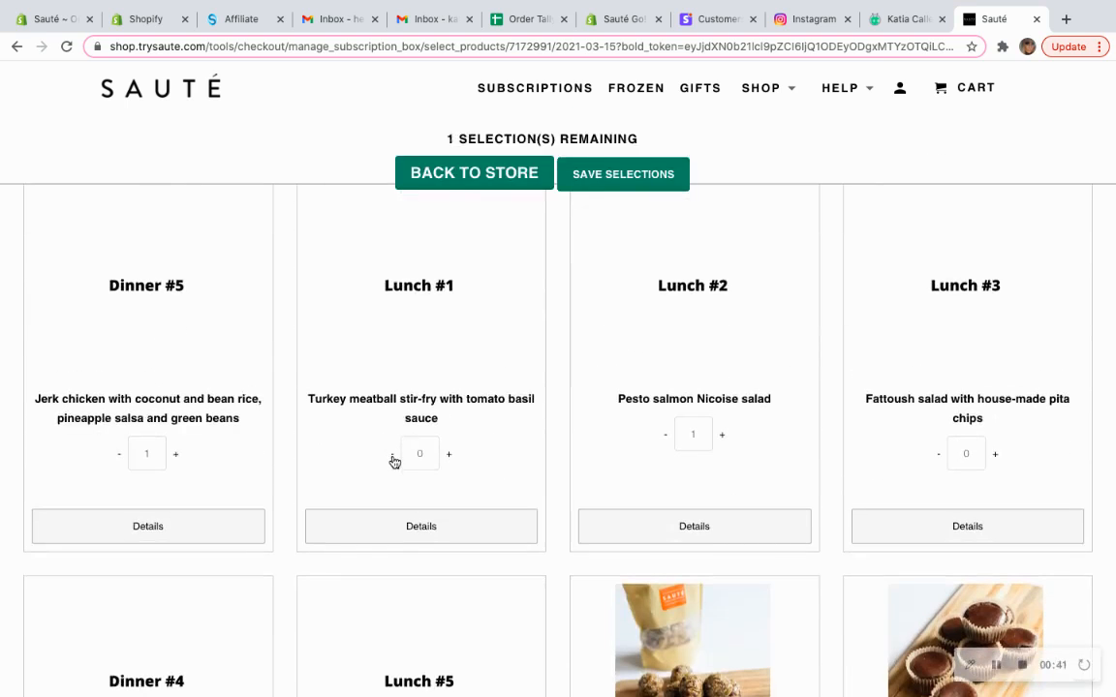
left_click(118, 453)
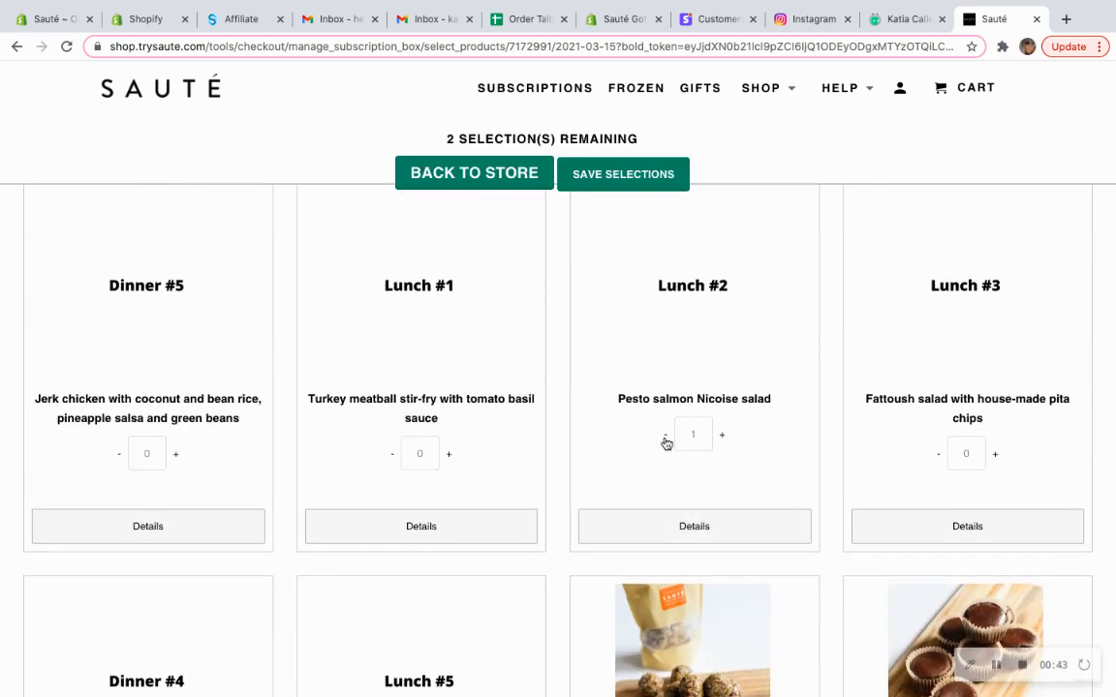
left_click(666, 434)
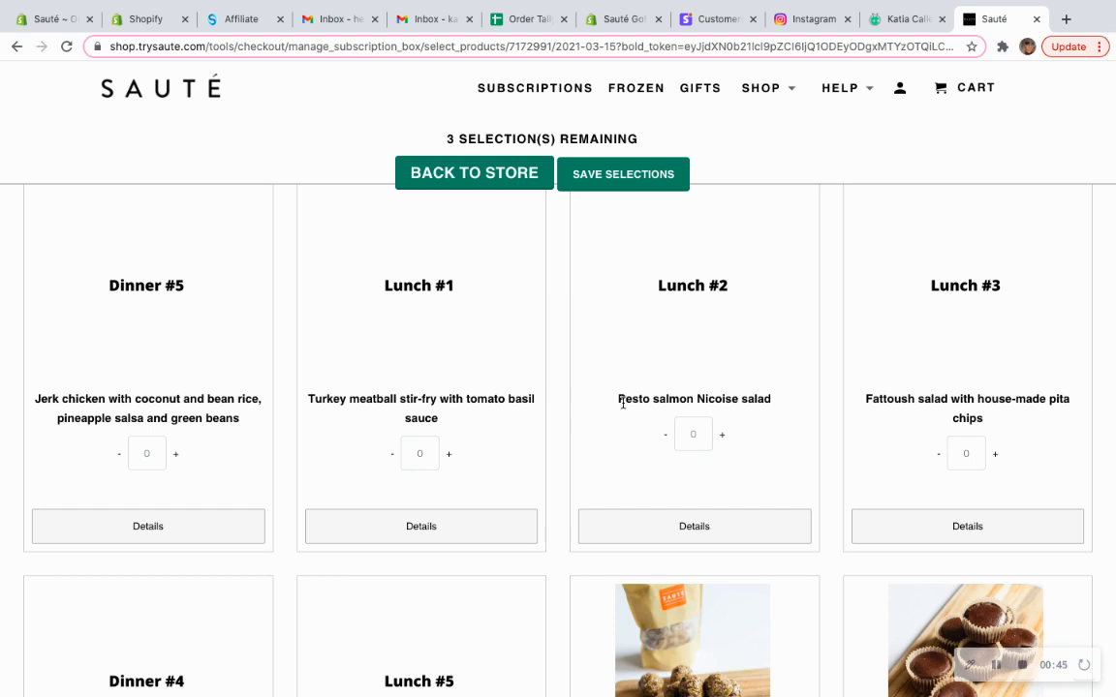
Save the new selections: Malaysian curry, roasted pork and chipotle beef
scroll("up", 3)
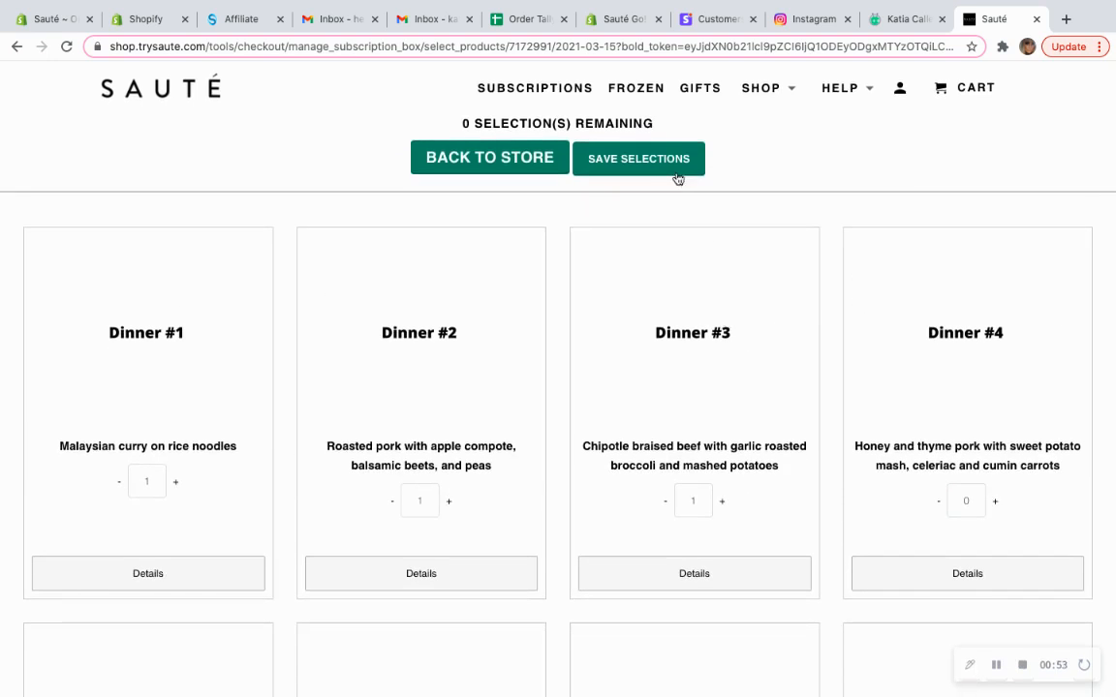
left_click(639, 159)
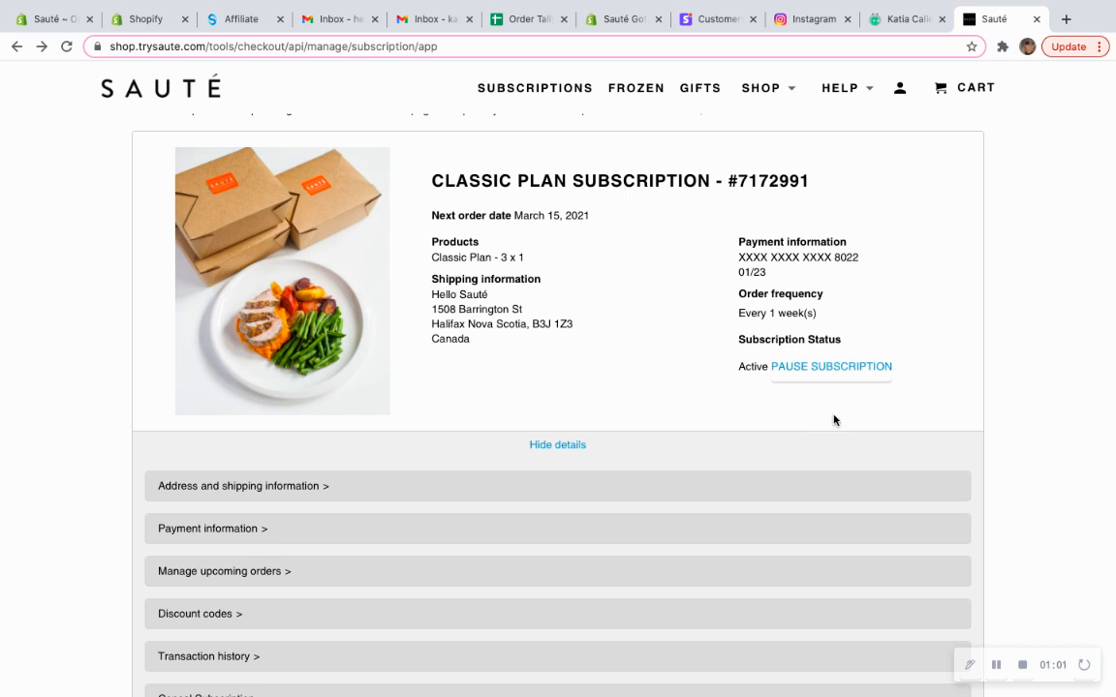
mouse_move(831, 372)
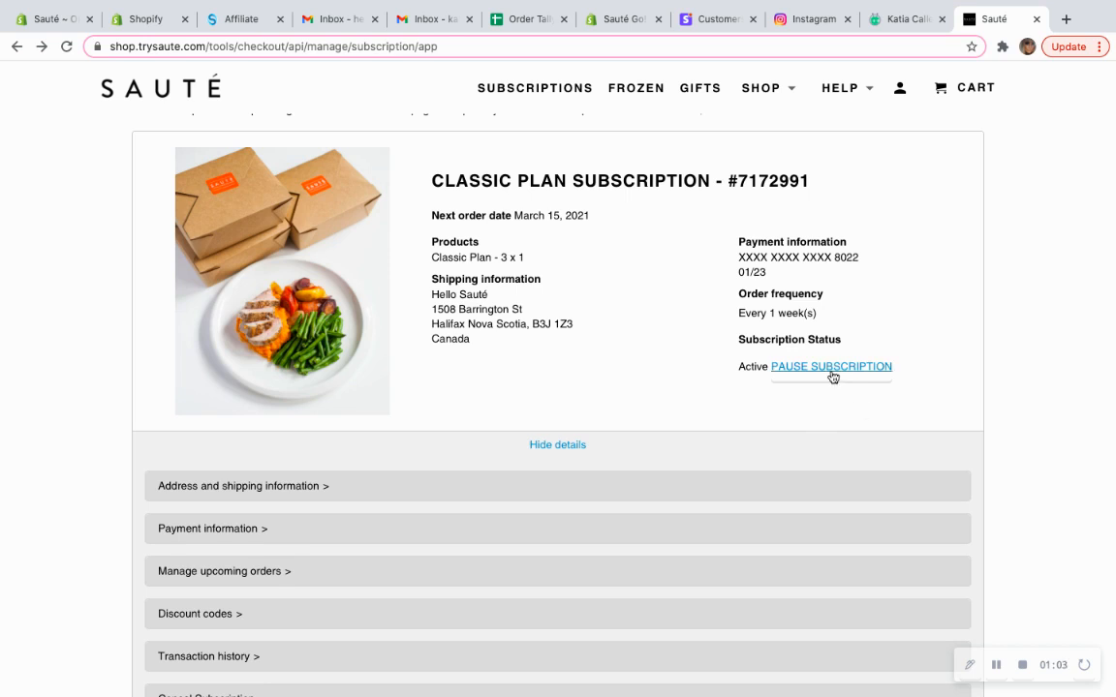
Pause the subscription and then resume it so it shows active again
left_click(829, 366)
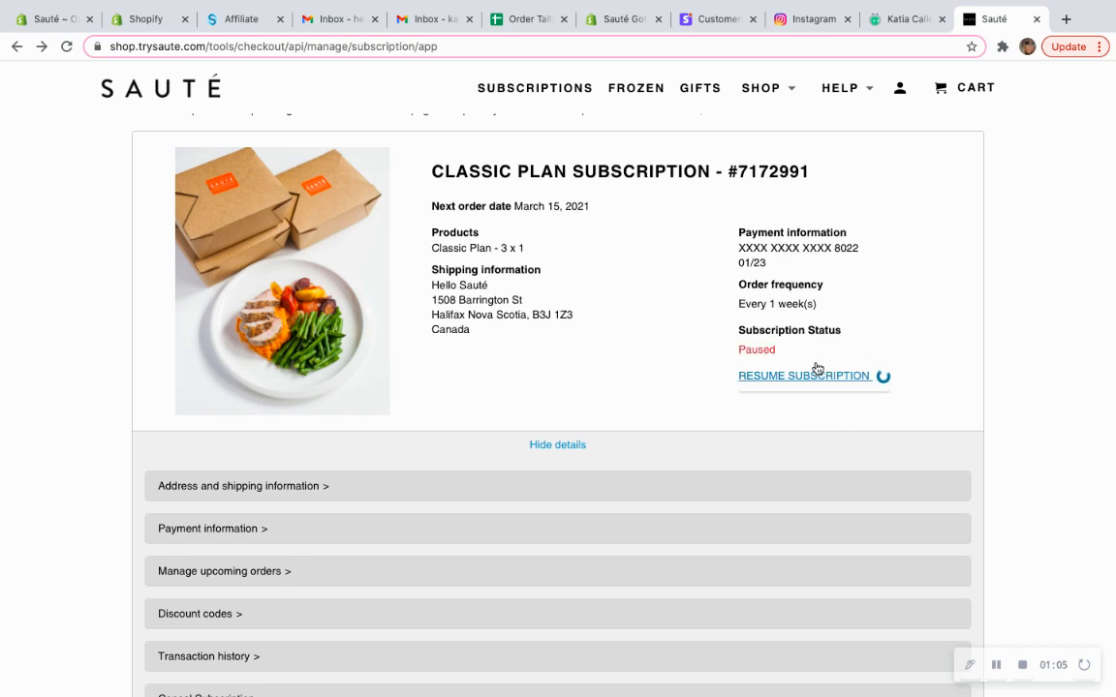
left_click(803, 376)
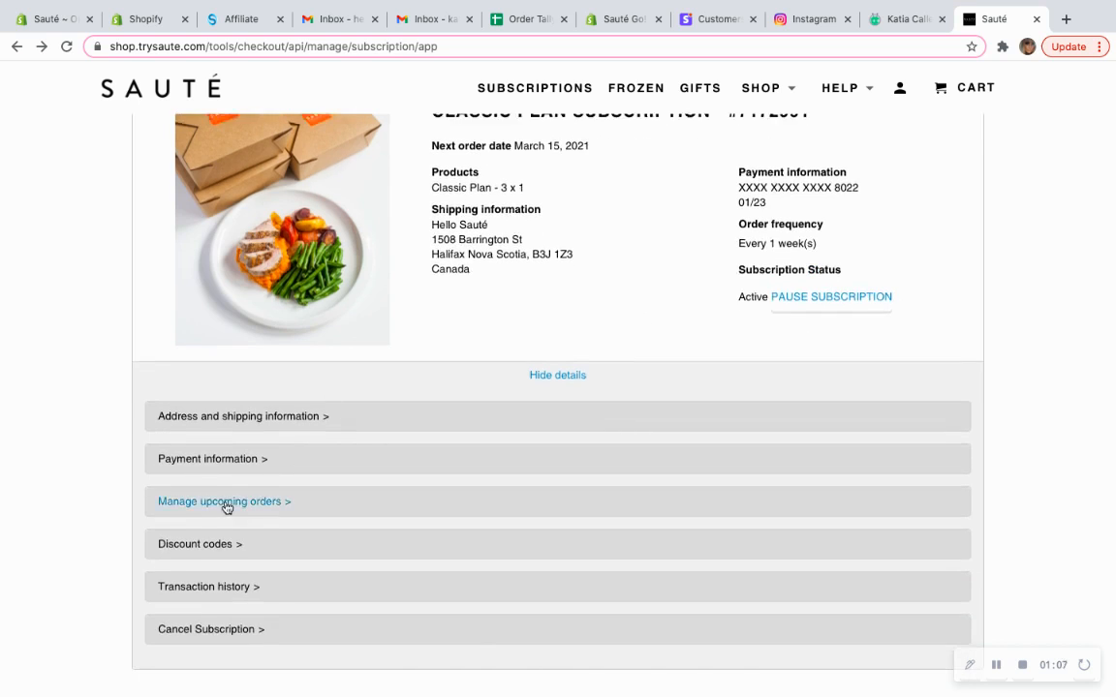
Expand Manage upcoming orders and skip the March 15, 2021 order
left_click(218, 500)
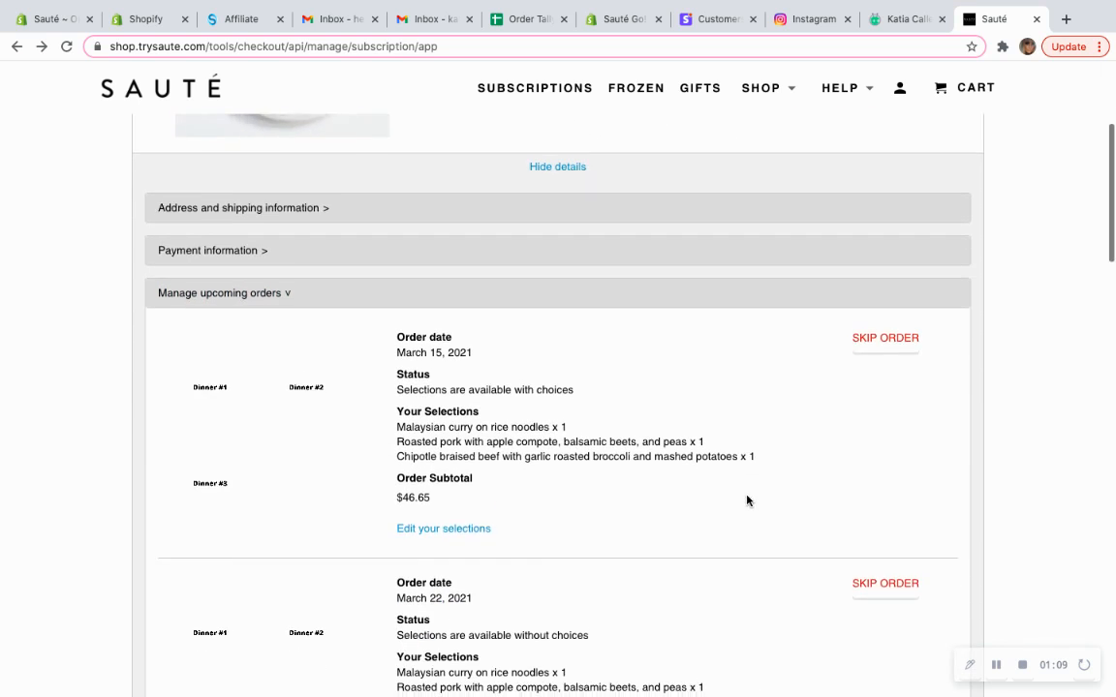
left_click(863, 318)
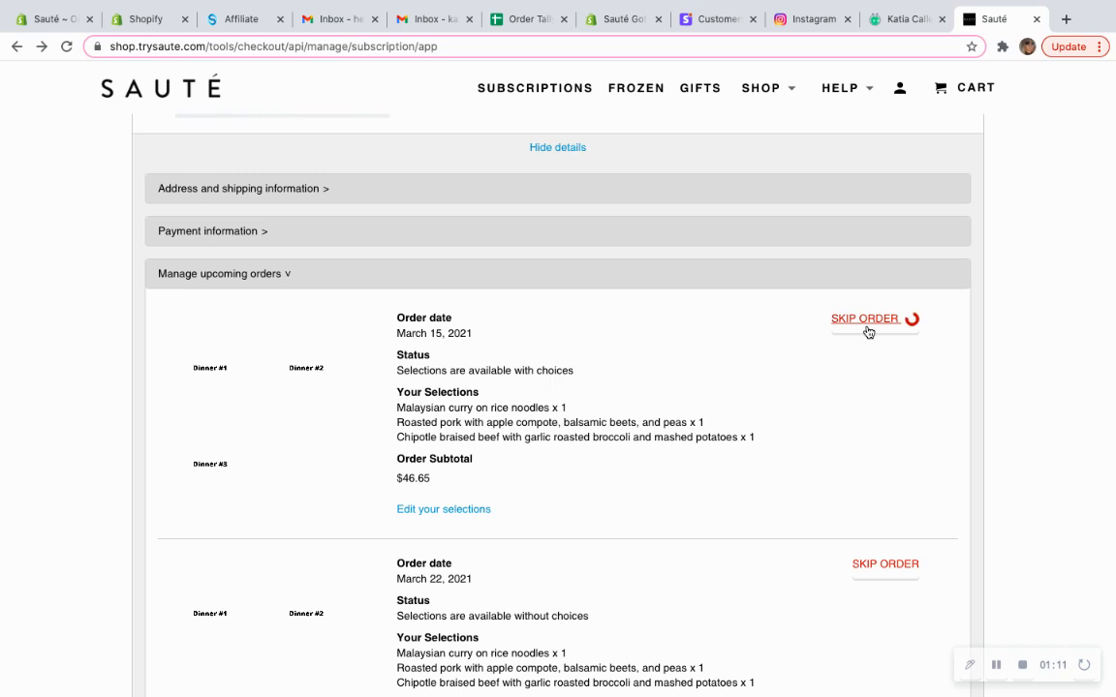
left_click(866, 318)
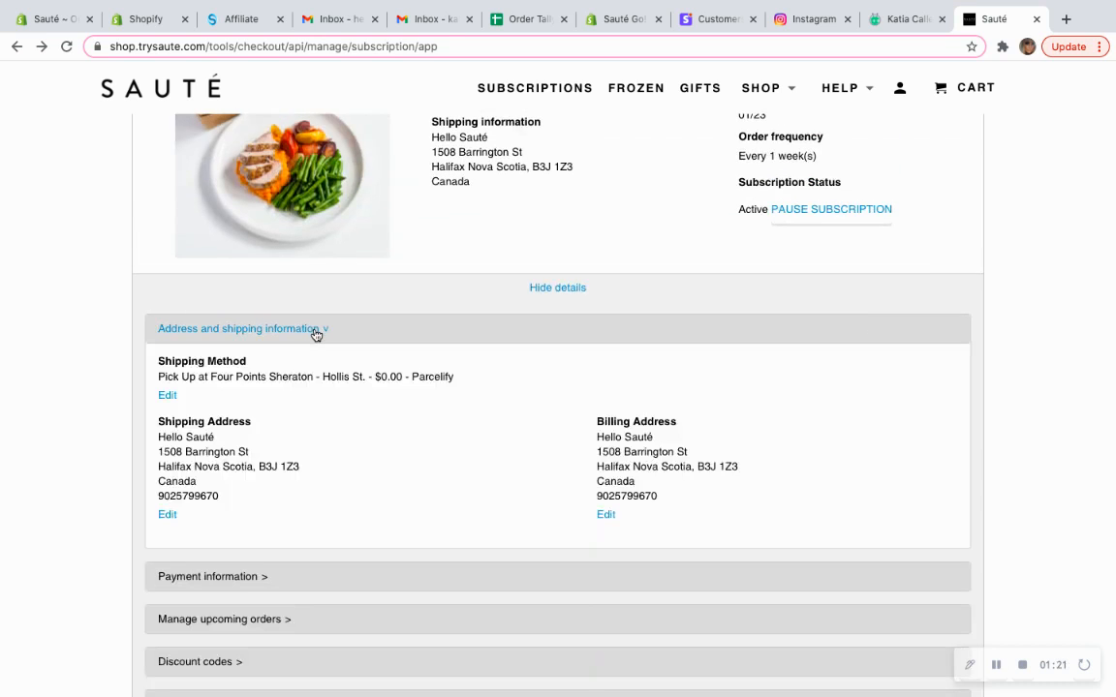
Review shipping method options, keep Four Points Sheraton pickup unsaved, and collapse the address section
scroll("up", 3)
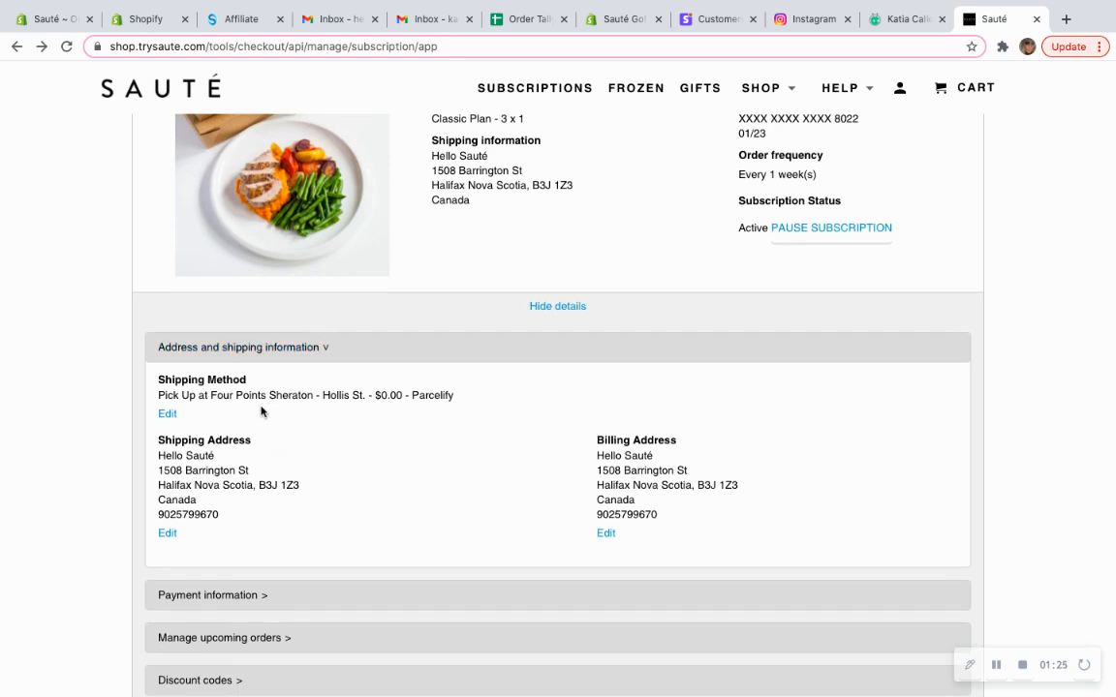
left_click(167, 415)
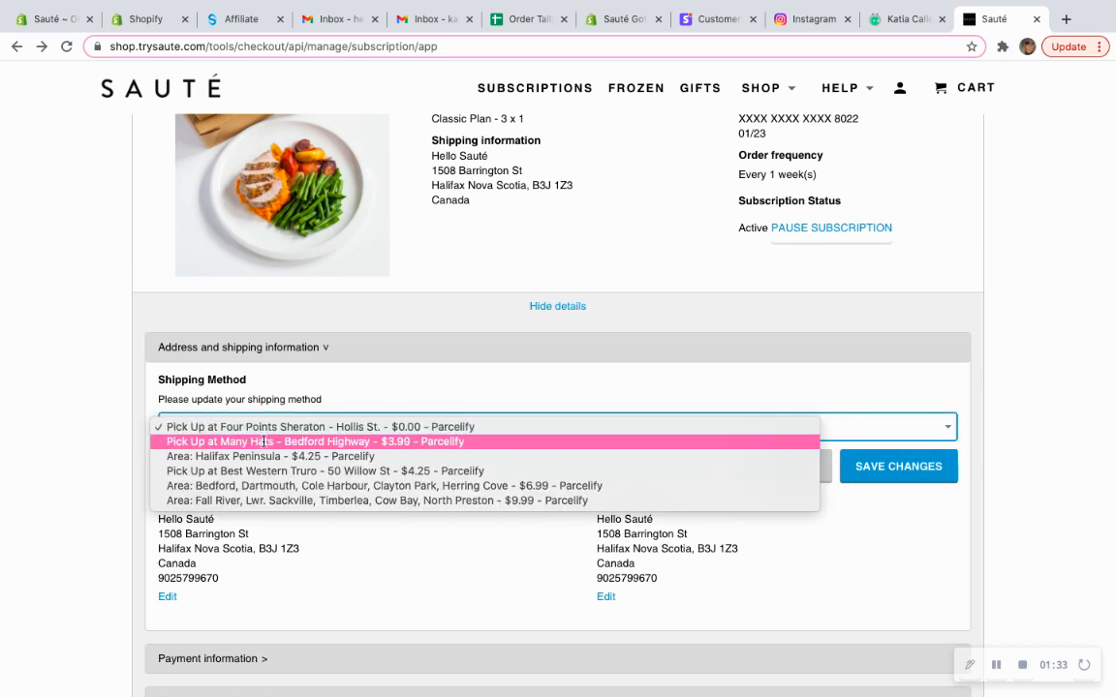
mouse_move(368, 383)
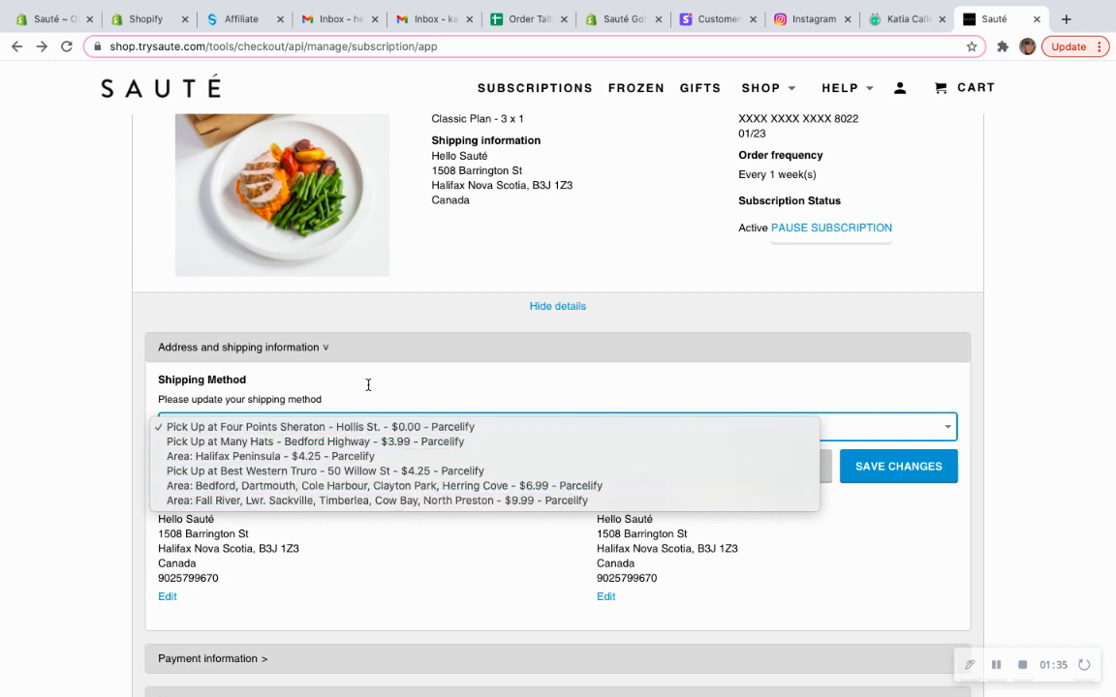
left_click(314, 426)
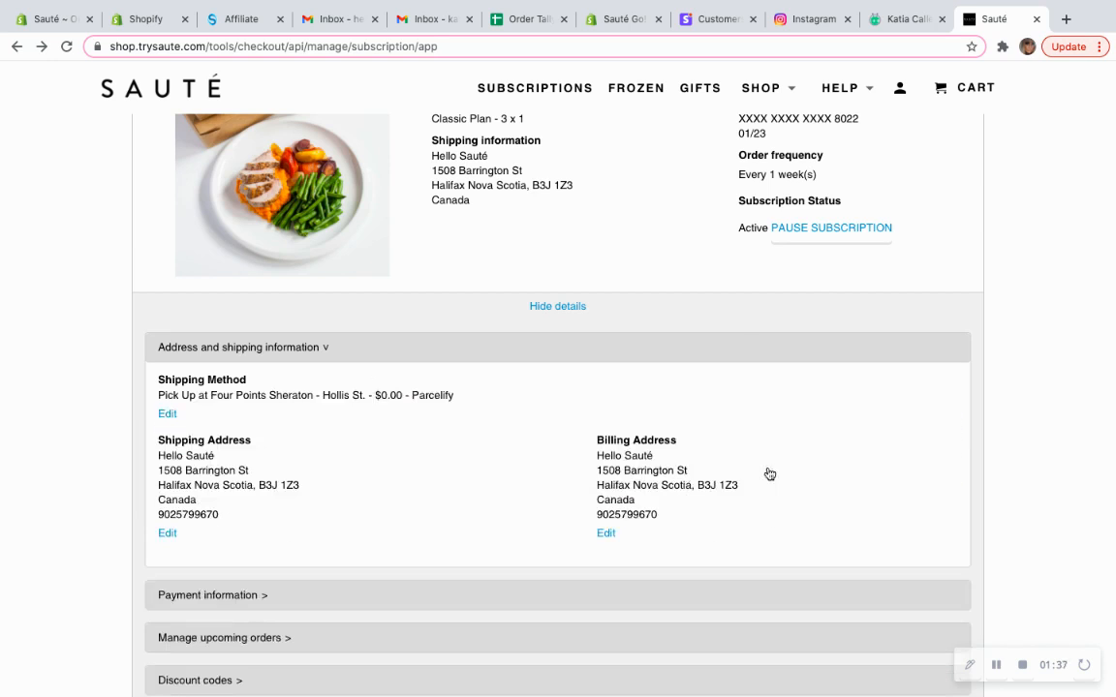
mouse_move(230, 465)
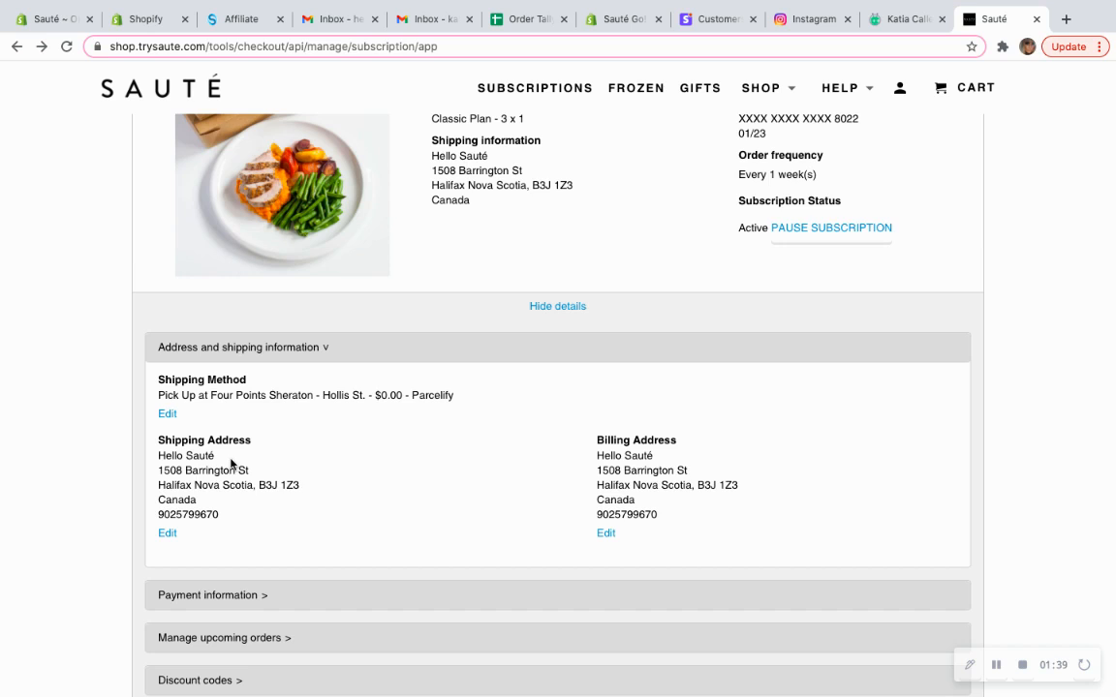
left_click(240, 347)
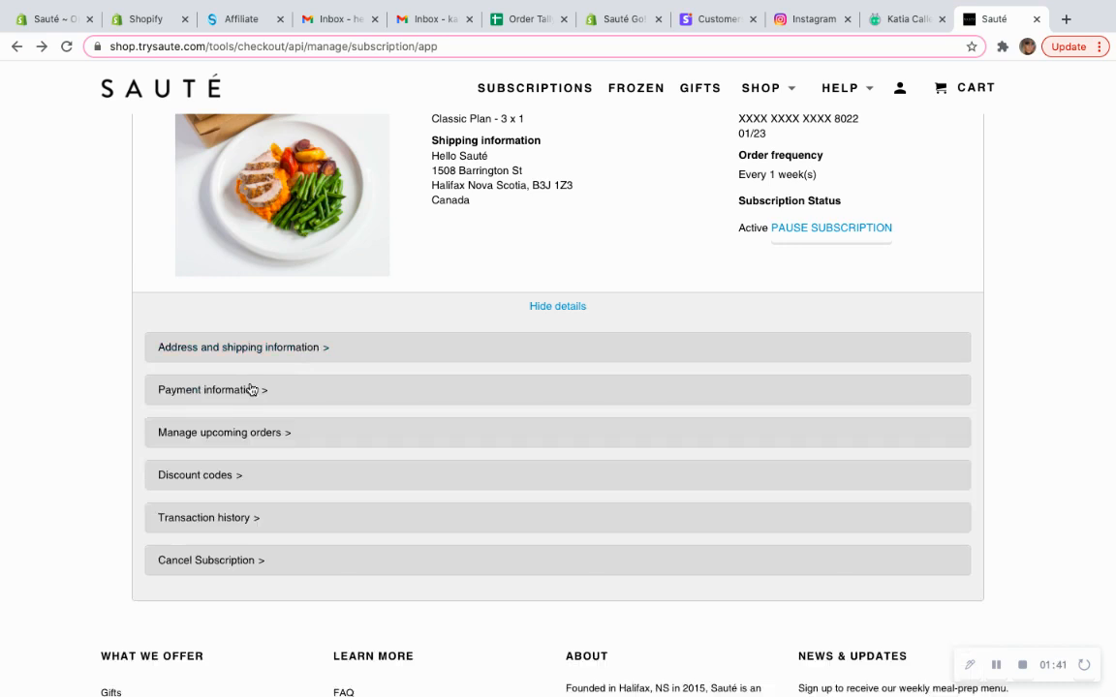
left_click(211, 390)
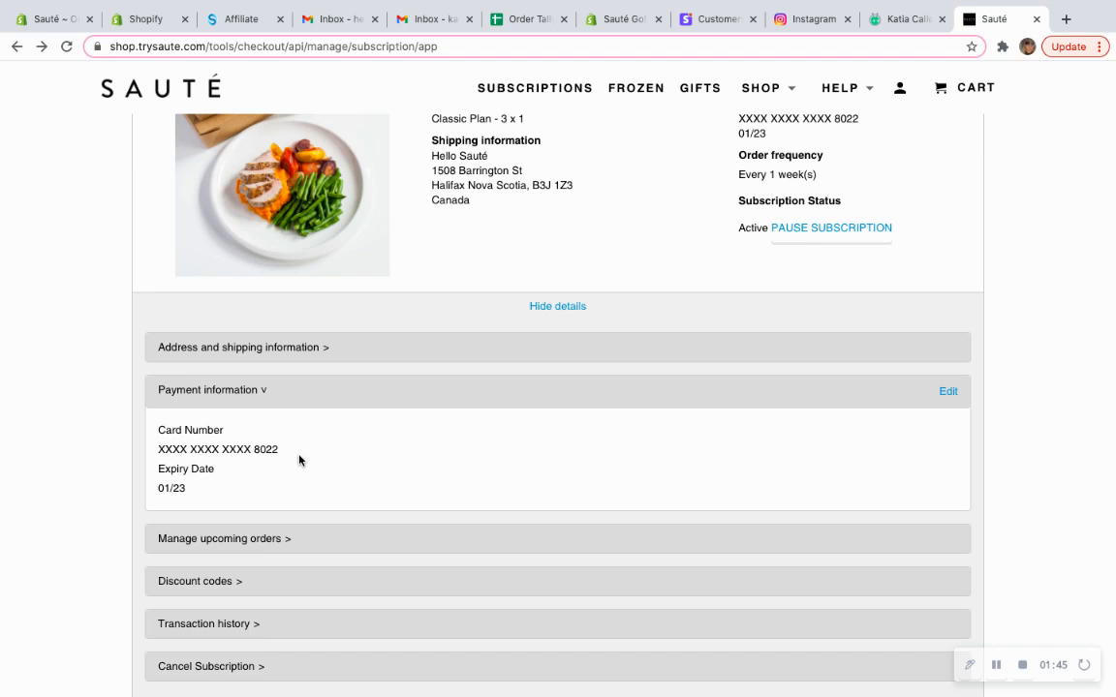
mouse_move(380, 453)
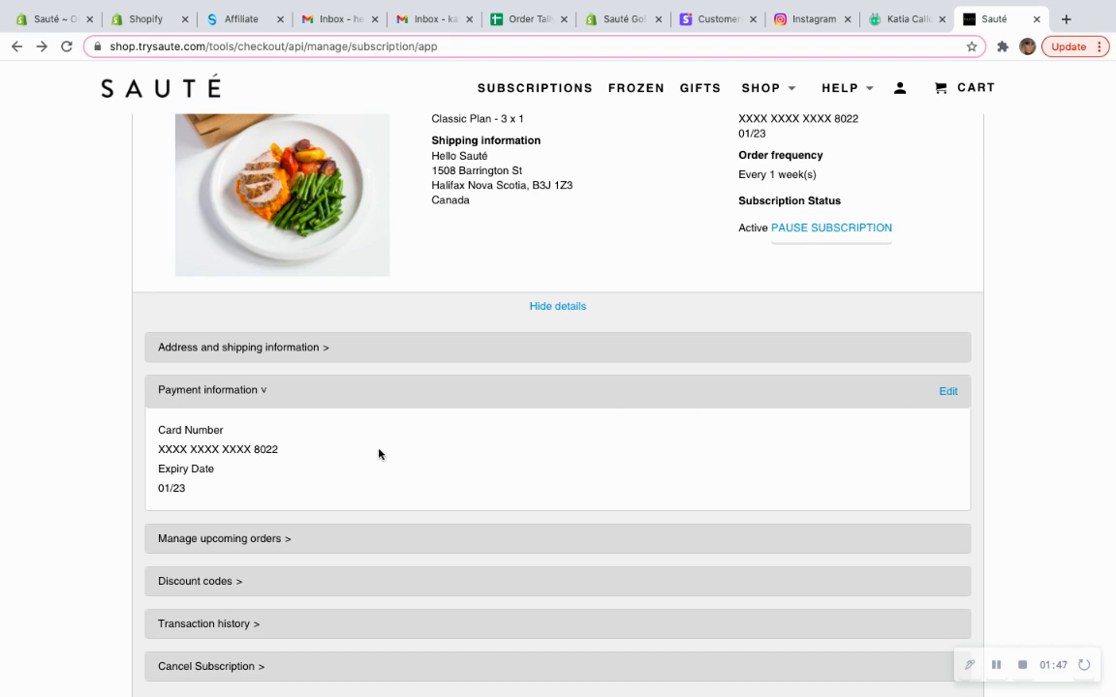
left_click(211, 390)
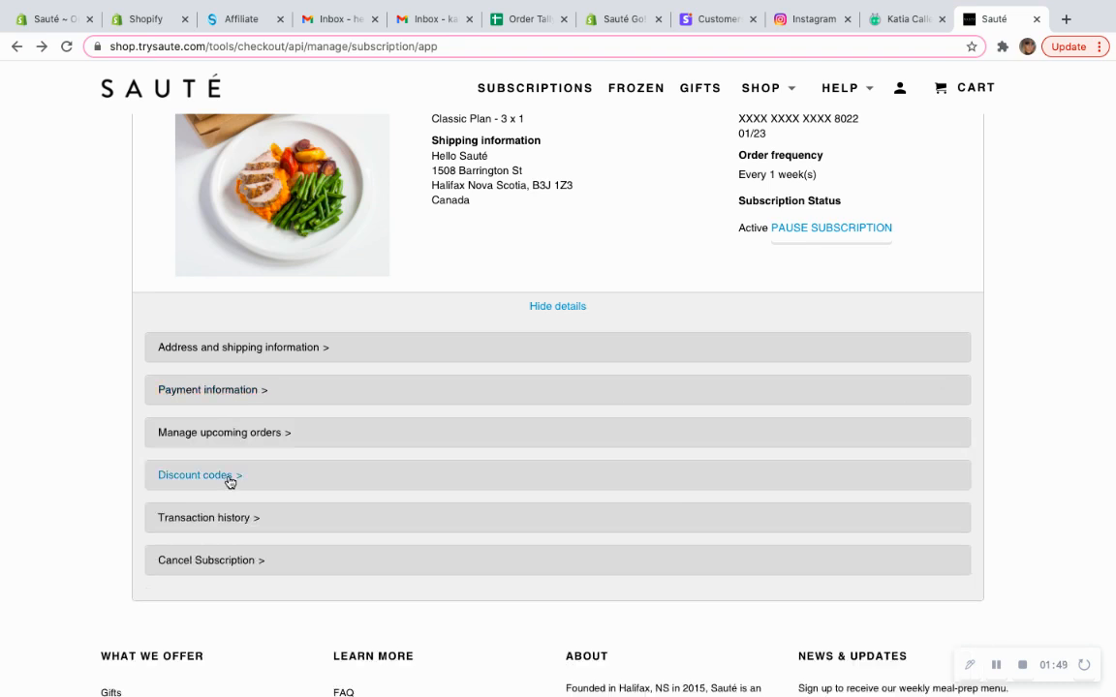
left_click(198, 474)
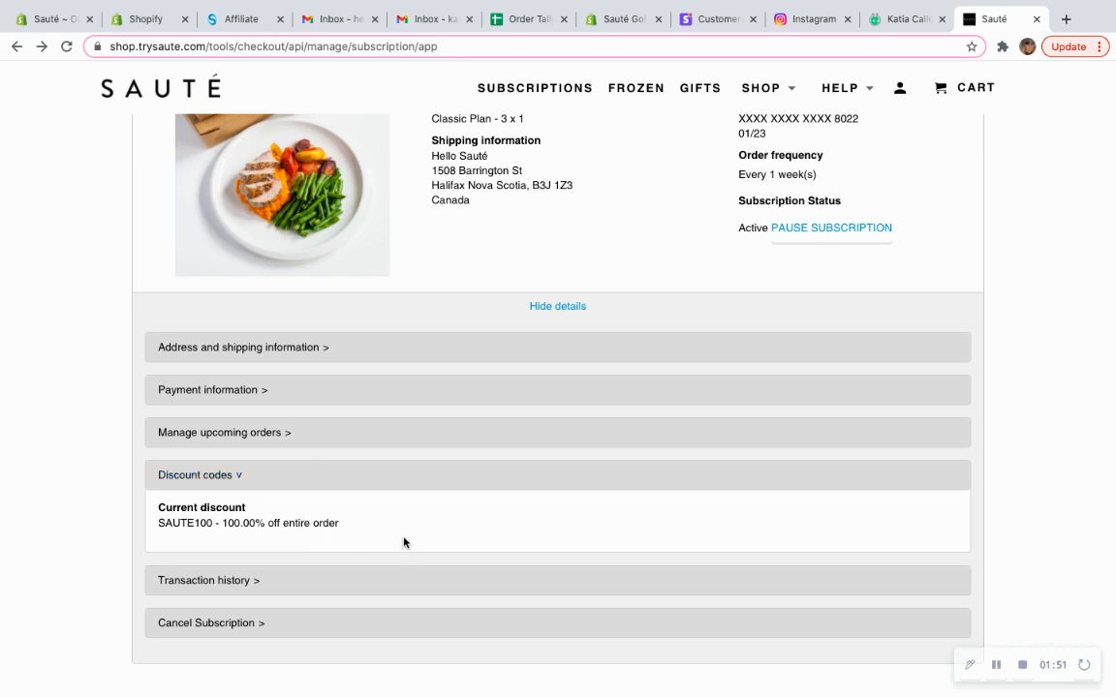
mouse_move(221, 539)
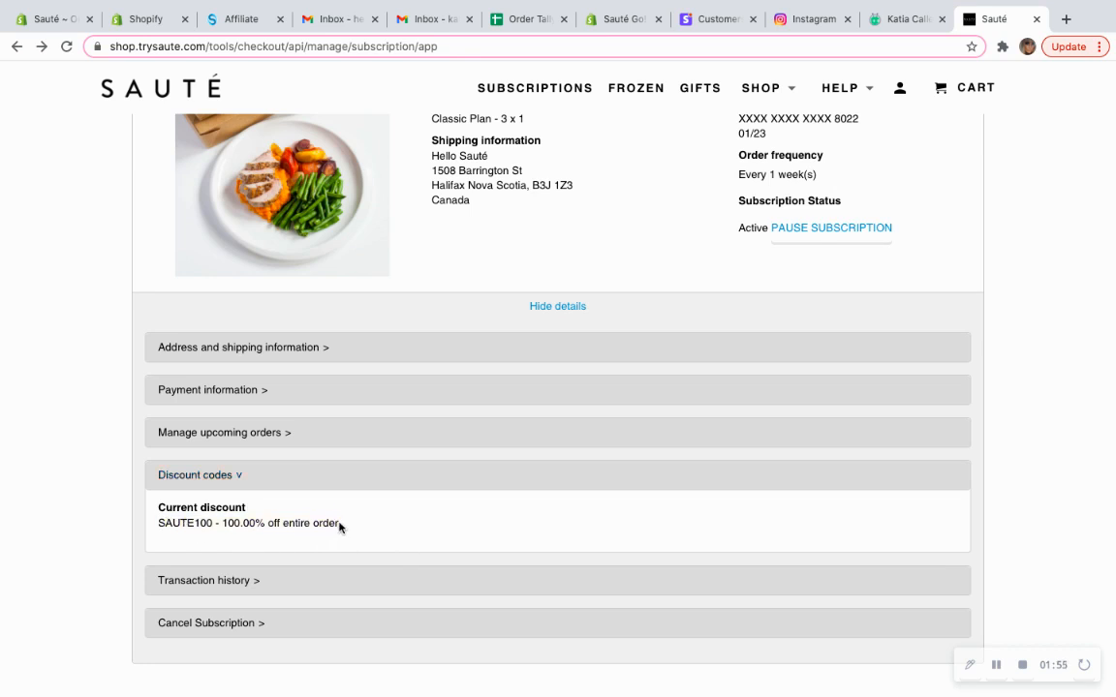
mouse_move(279, 502)
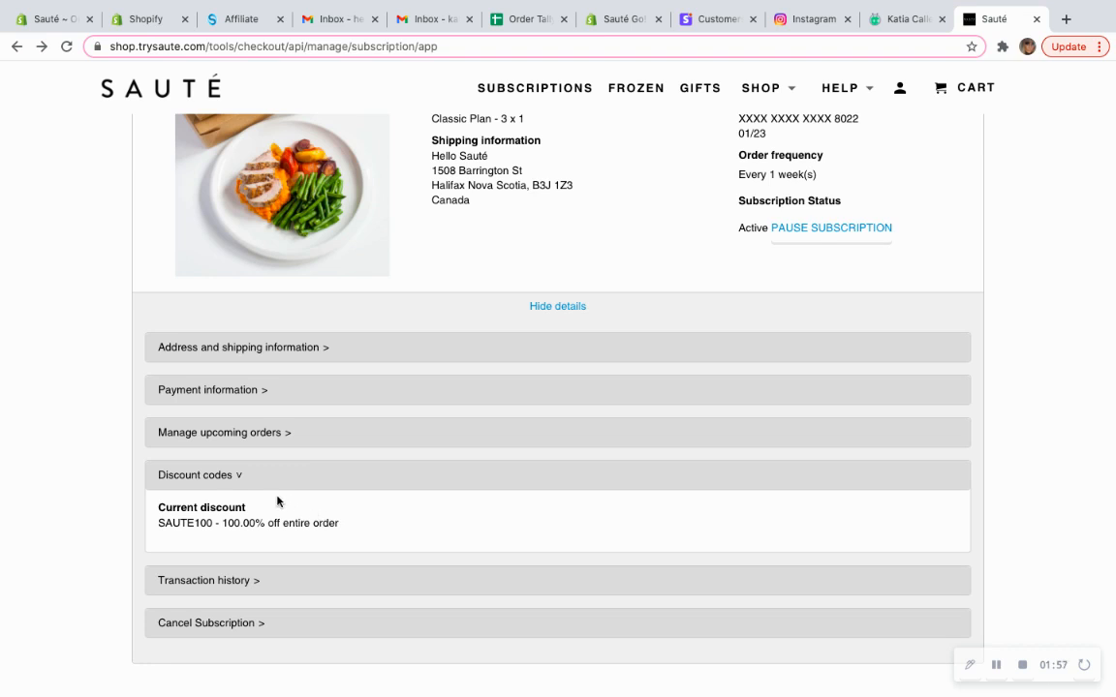
left_click(198, 474)
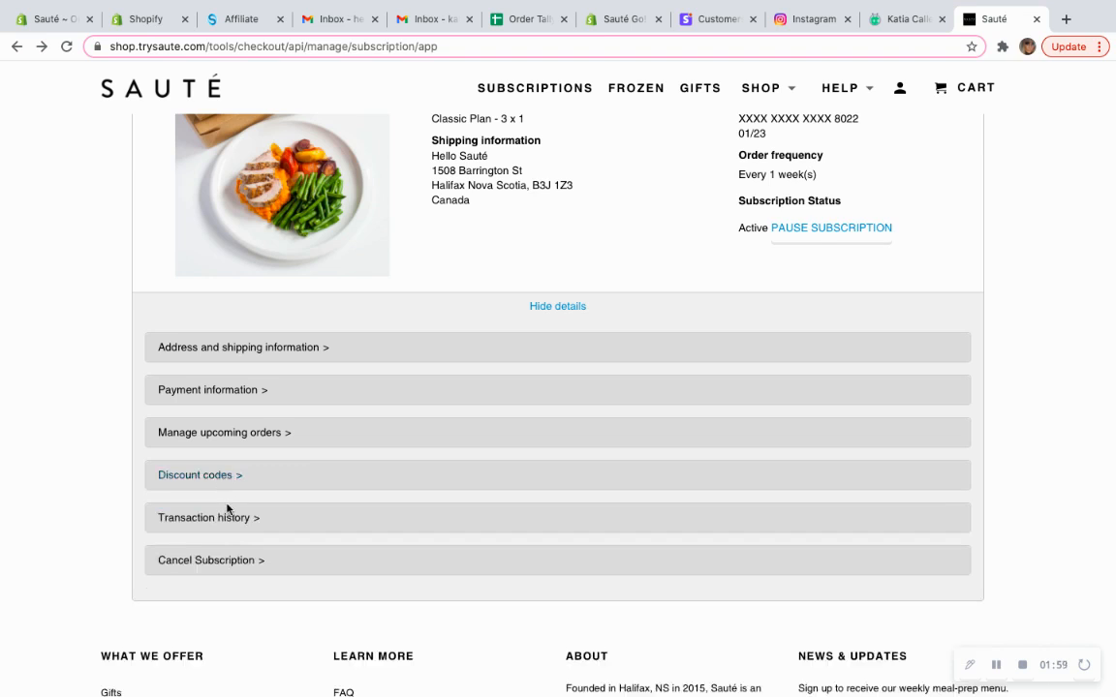
left_click(207, 517)
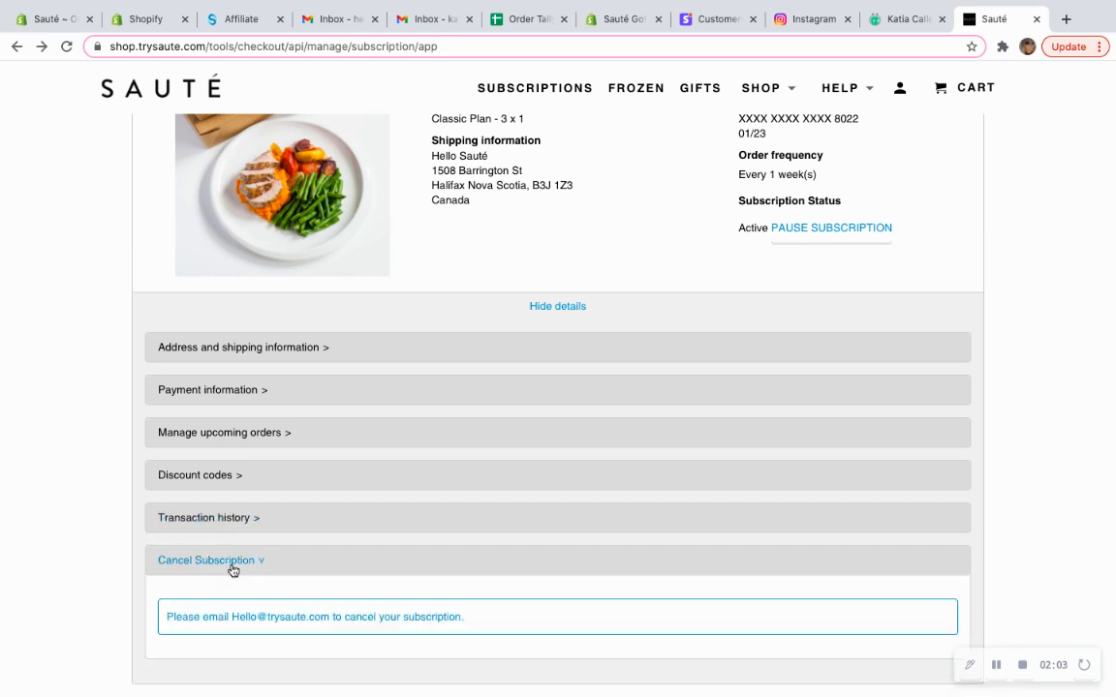
mouse_move(277, 569)
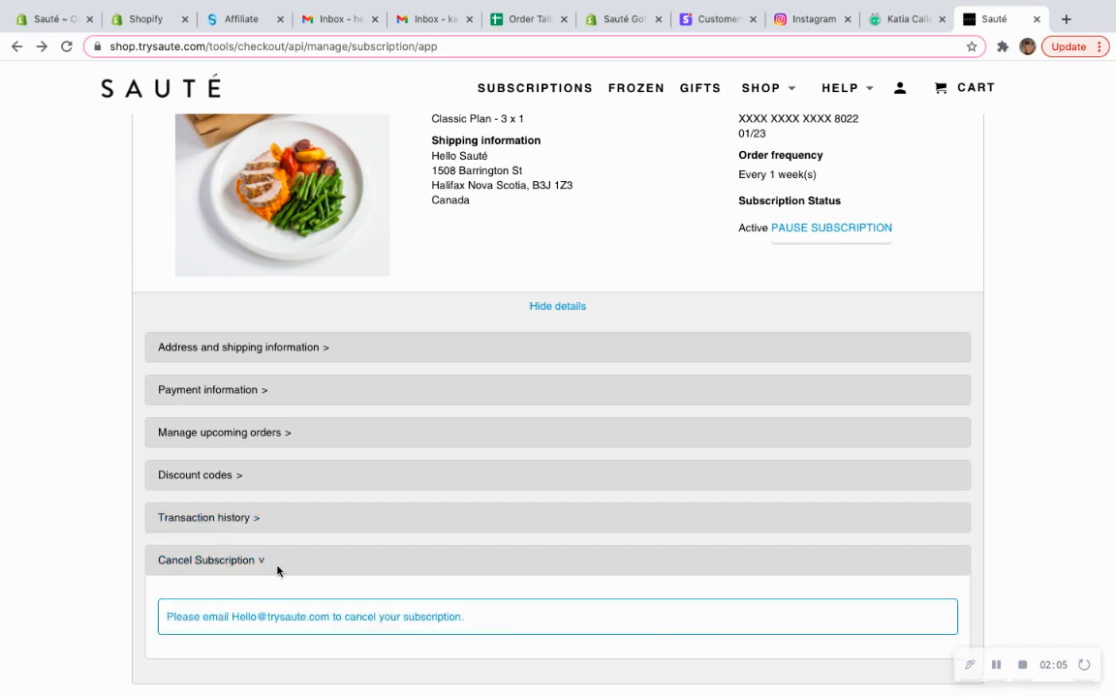
left_click(209, 560)
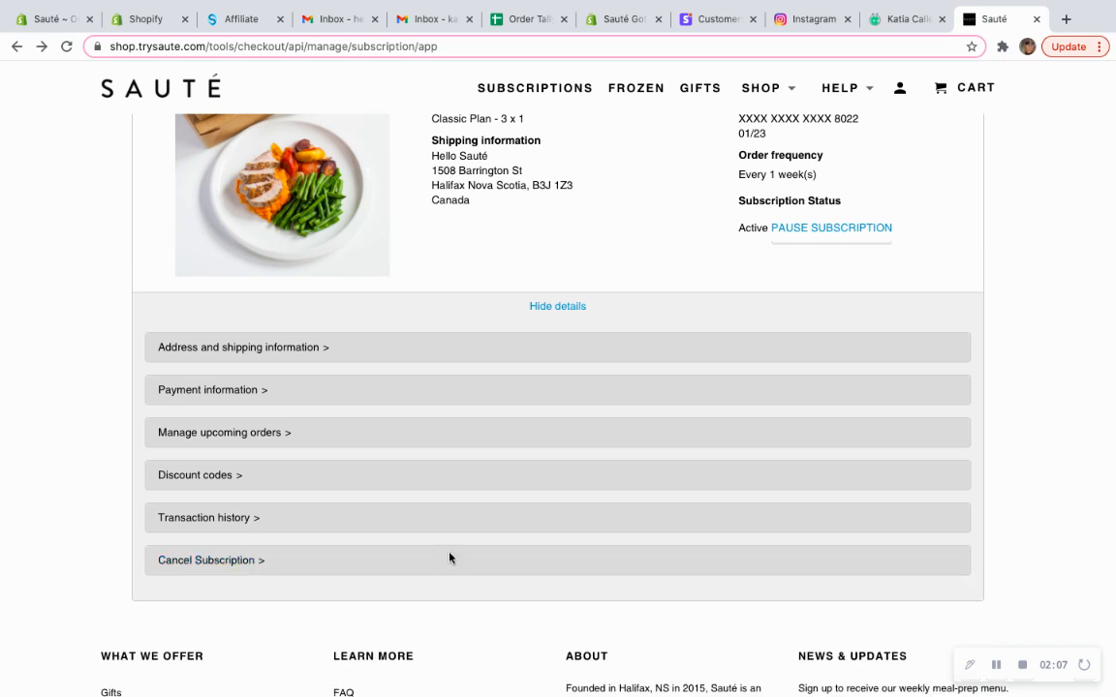
scroll("up", 3)
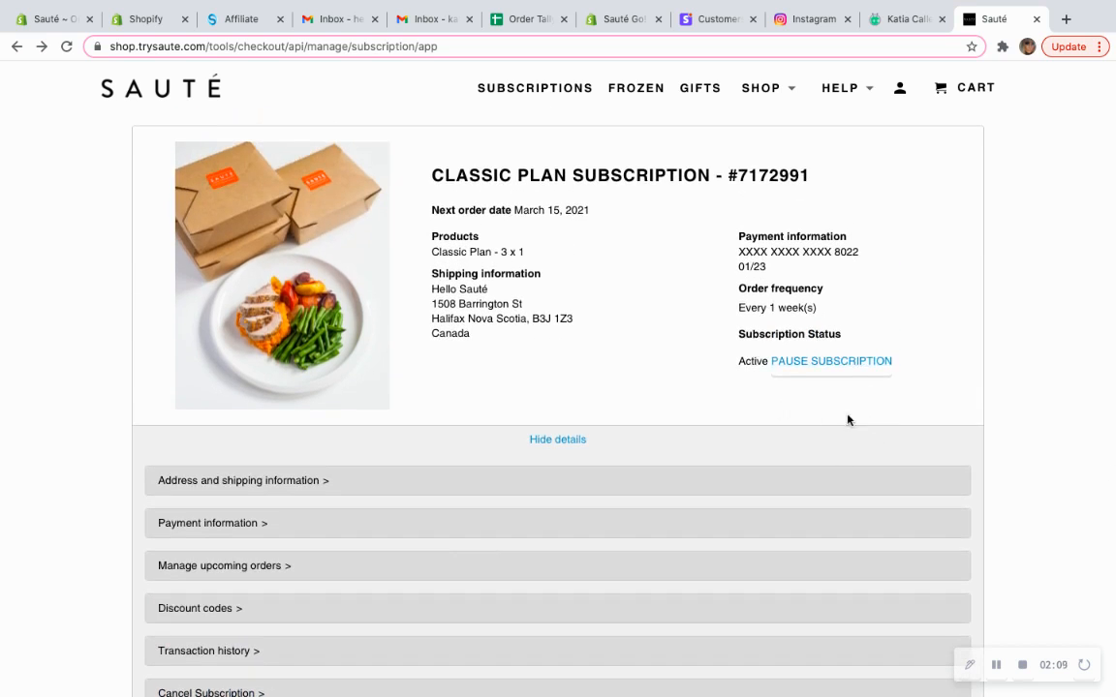
mouse_move(889, 407)
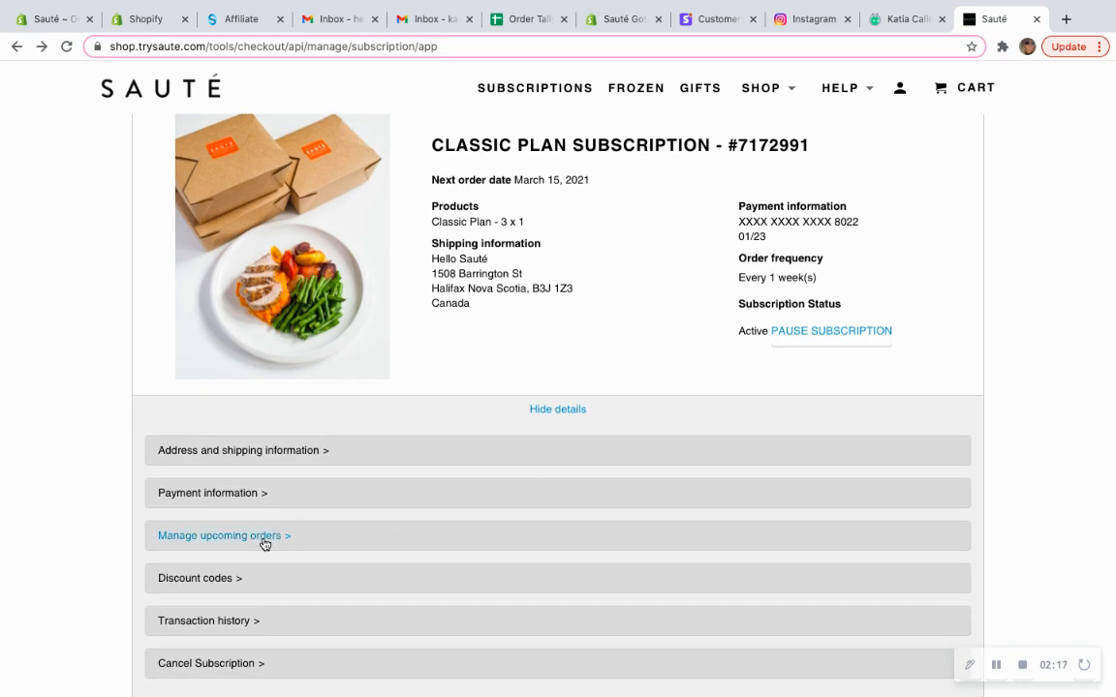
left_click(222, 534)
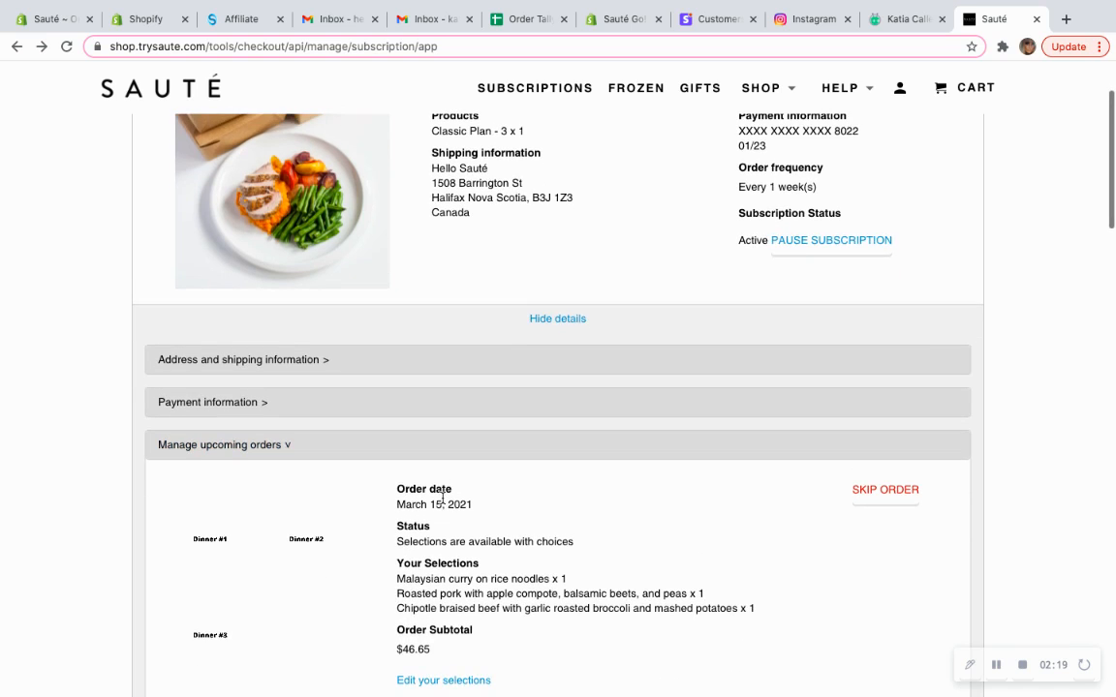
scroll("down", 3)
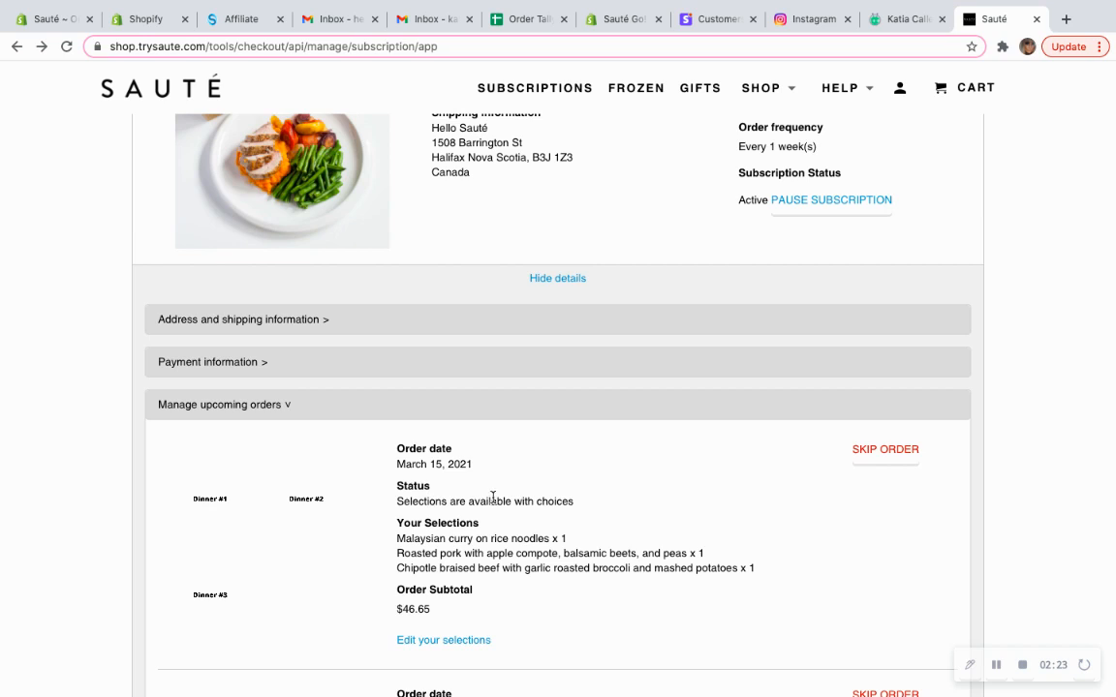
mouse_move(474, 472)
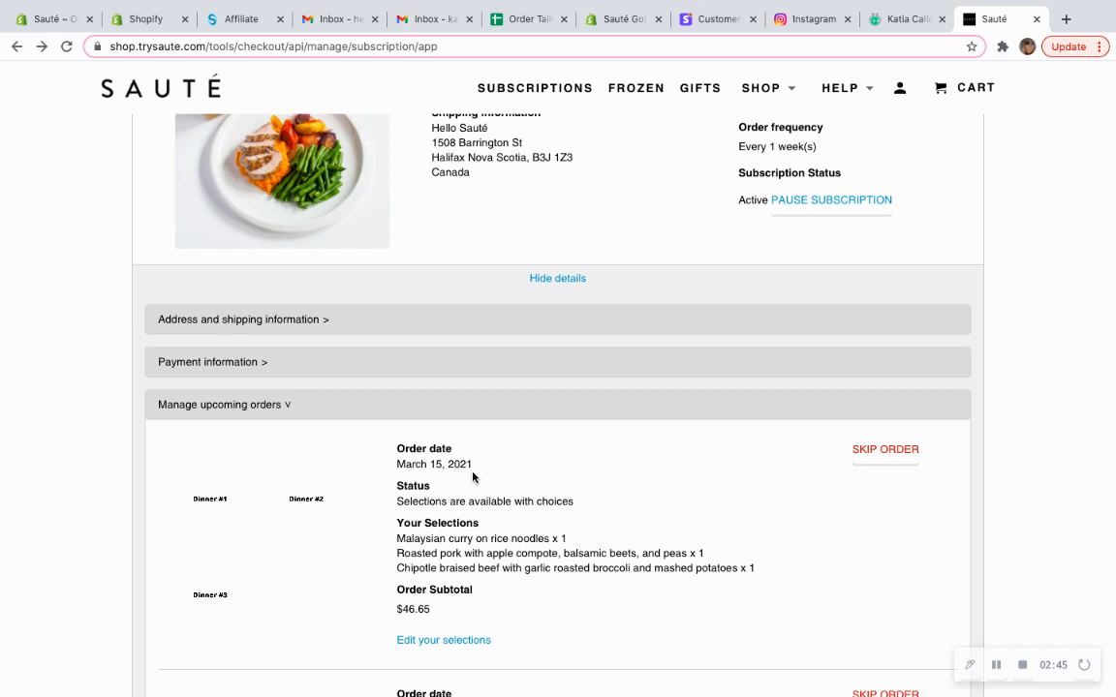
scroll("up", 3)
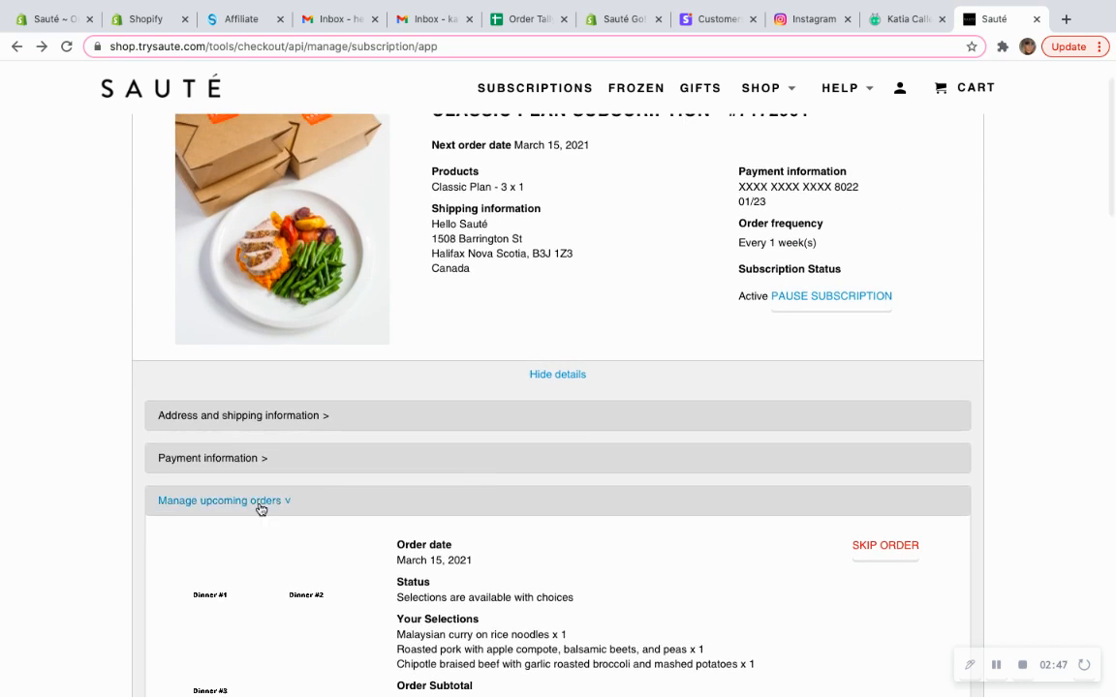
left_click(220, 499)
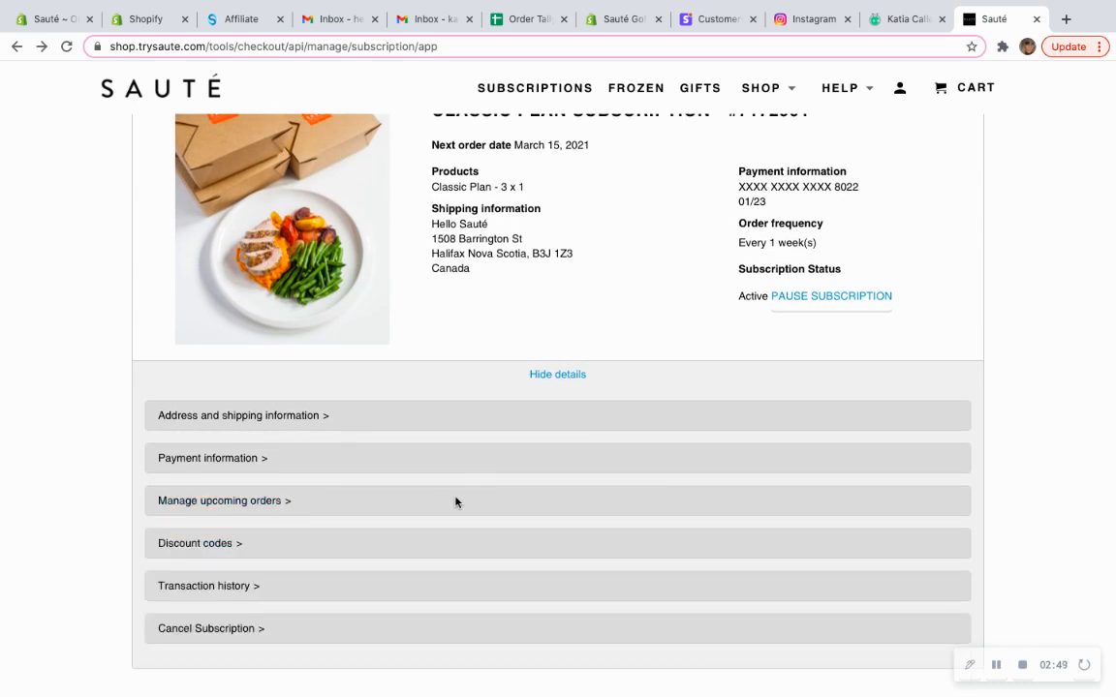
scroll("up", 3)
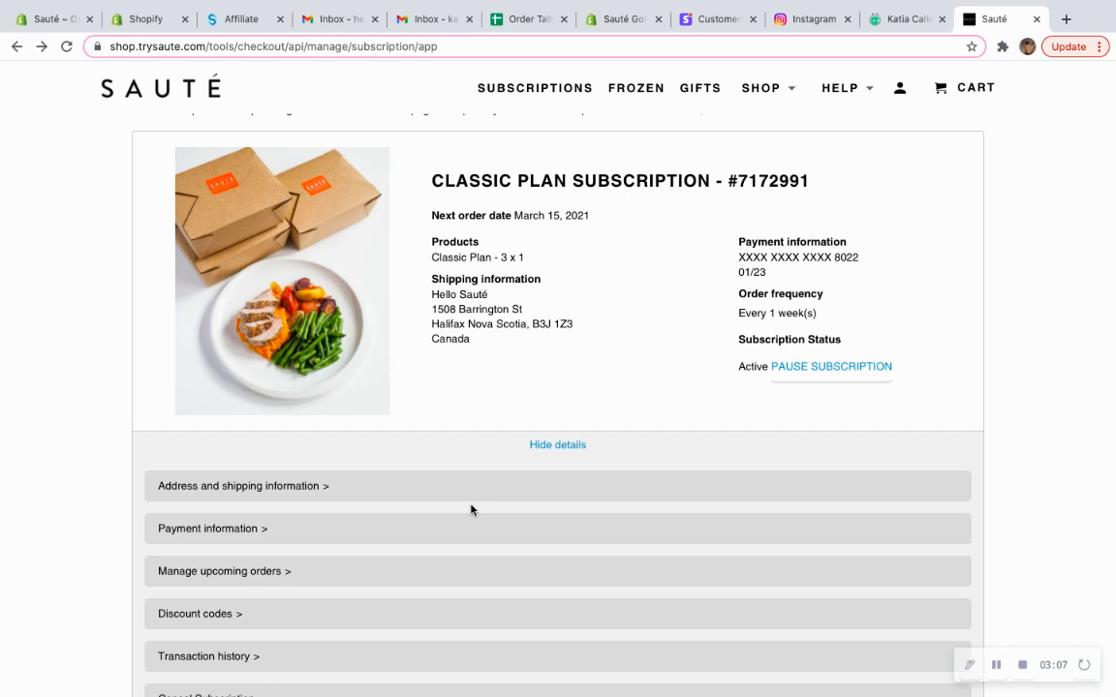
mouse_move(713, 557)
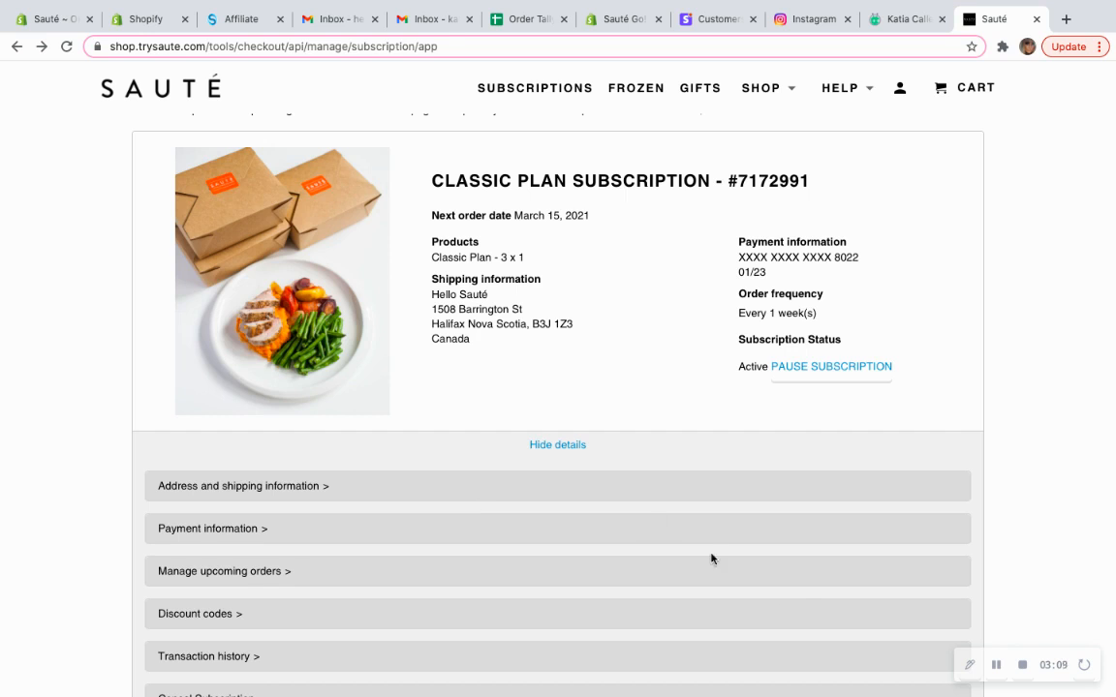